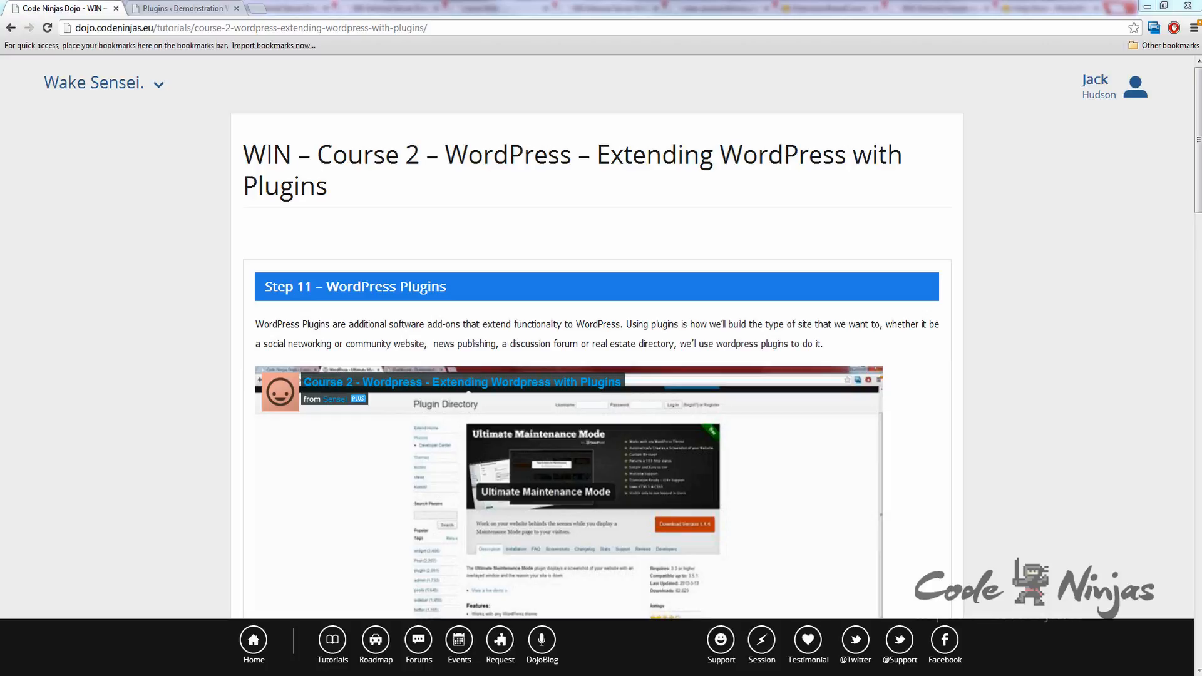
pyautogui.moveTo(1172, 147)
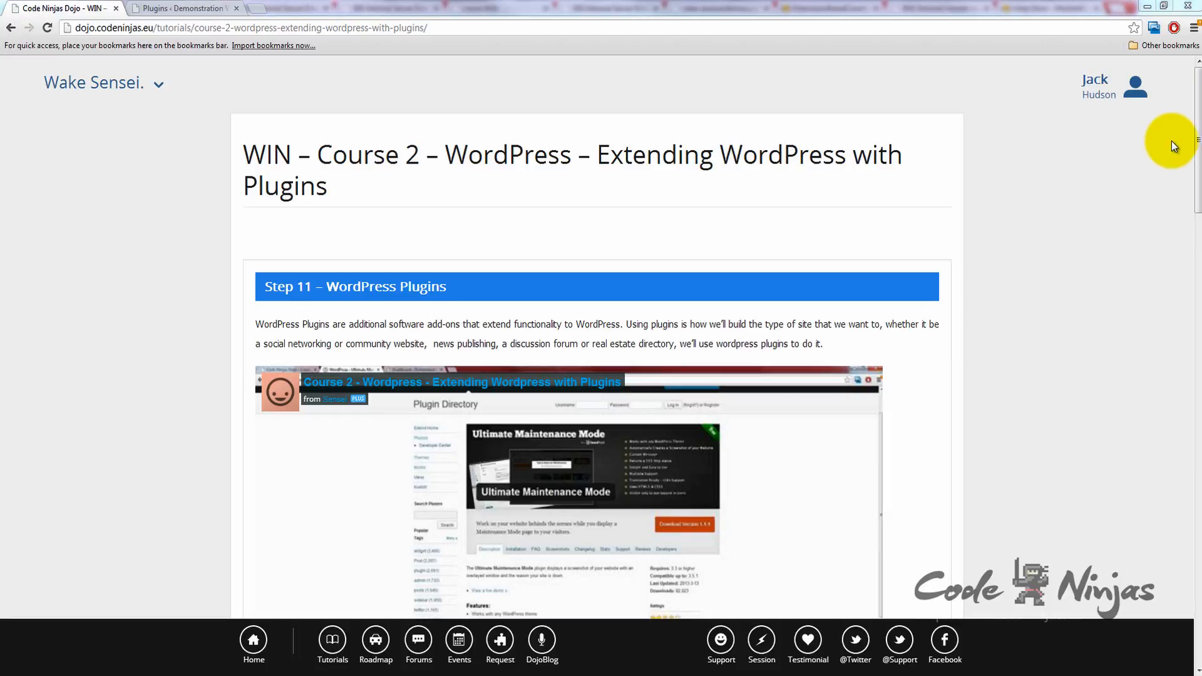
# Search the WordPress.org Plugin Directory for 'Maintenance' and browse the 15 results
pyautogui.scroll(-3)
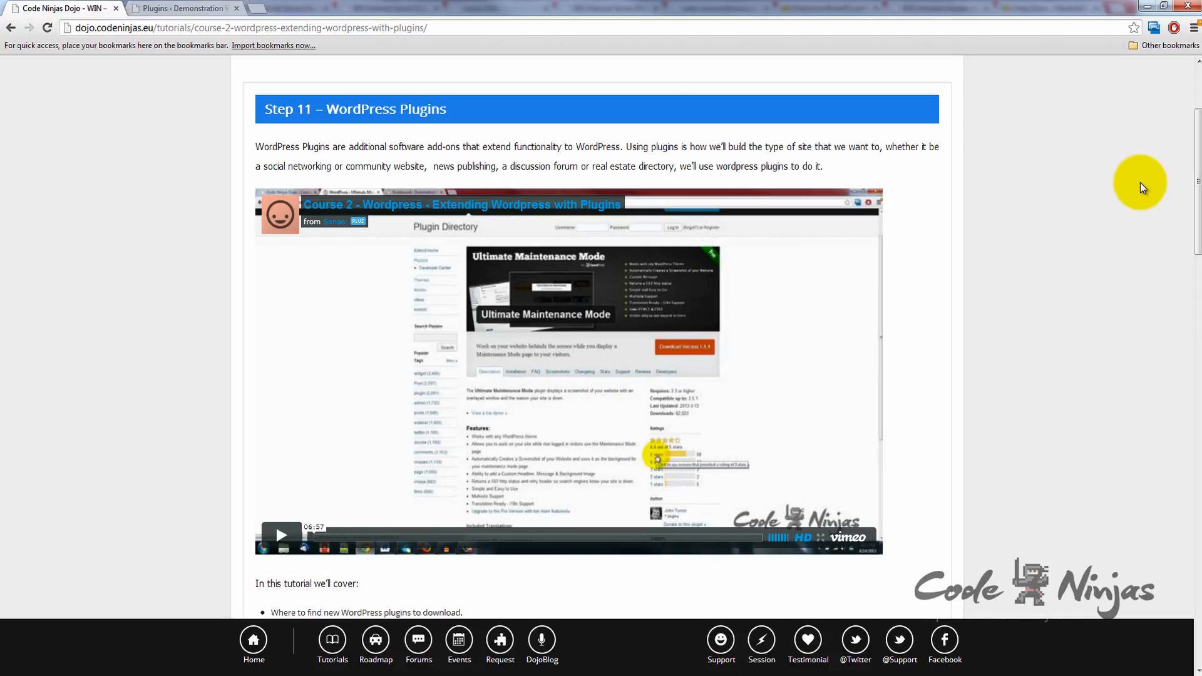
pyautogui.scroll(-3)
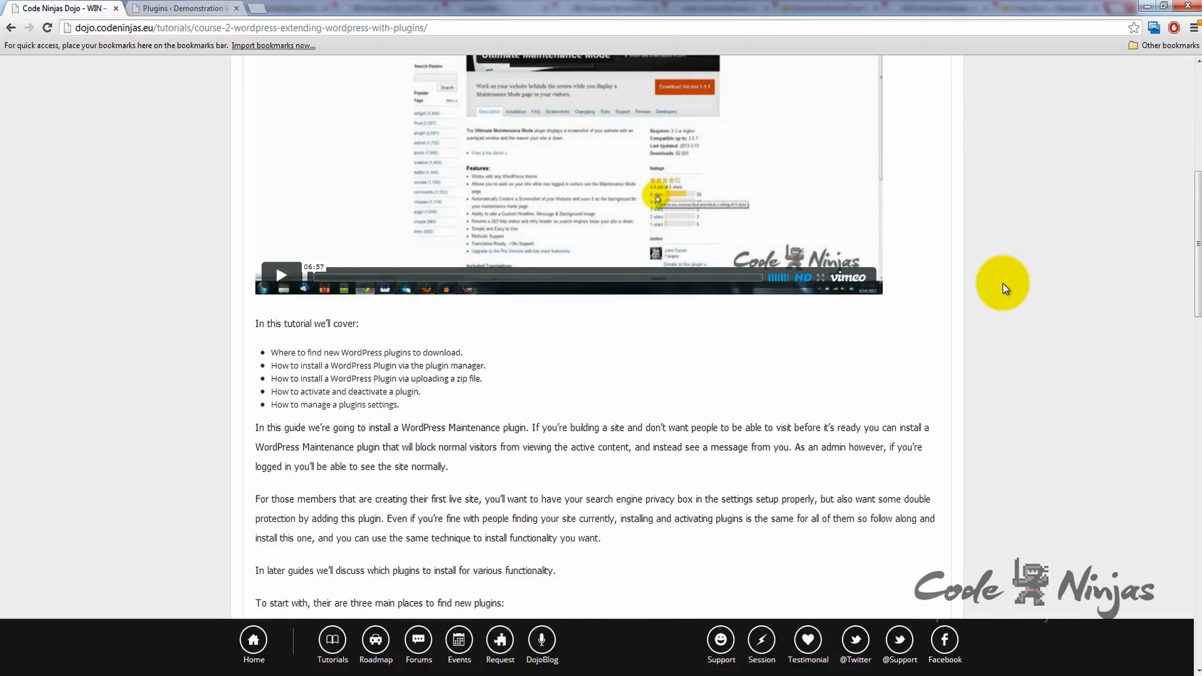
pyautogui.scroll(-3)
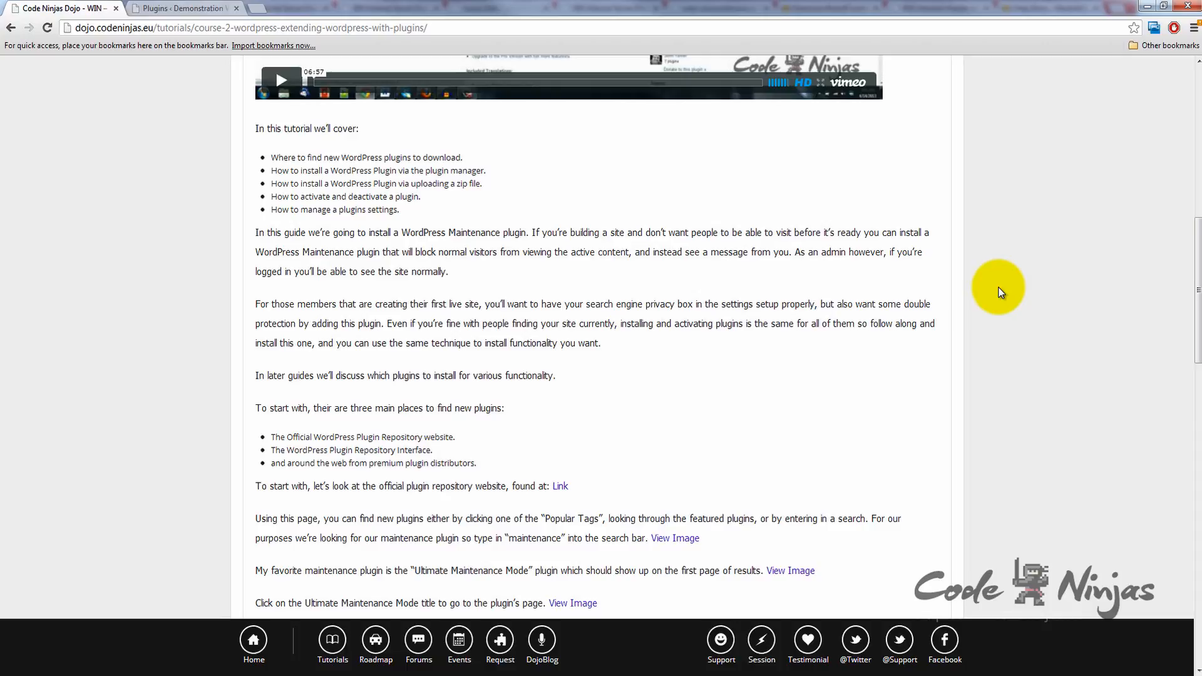
pyautogui.scroll(-3)
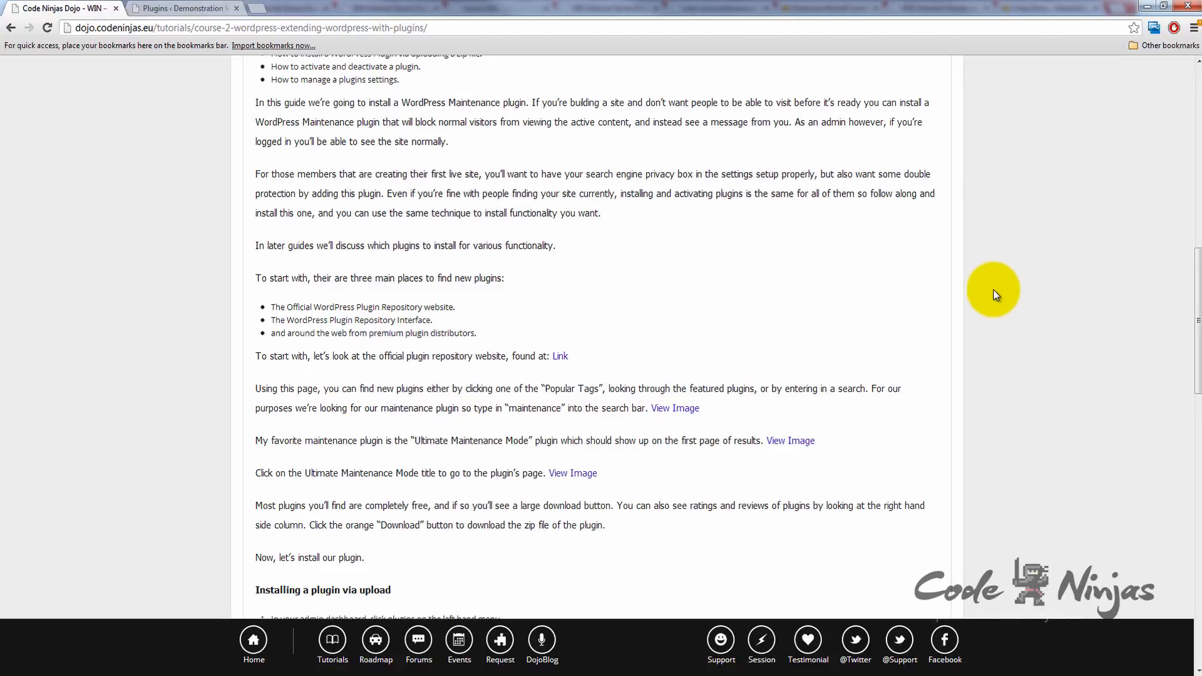
pyautogui.moveTo(573, 356)
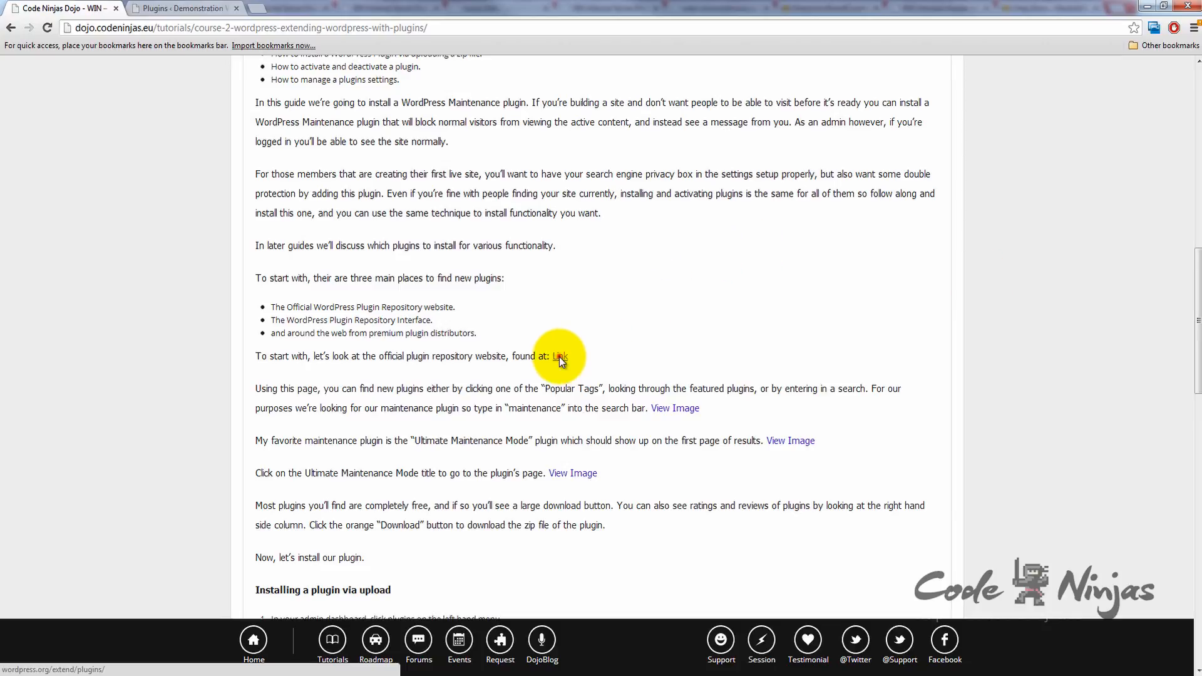
pyautogui.click(560, 356)
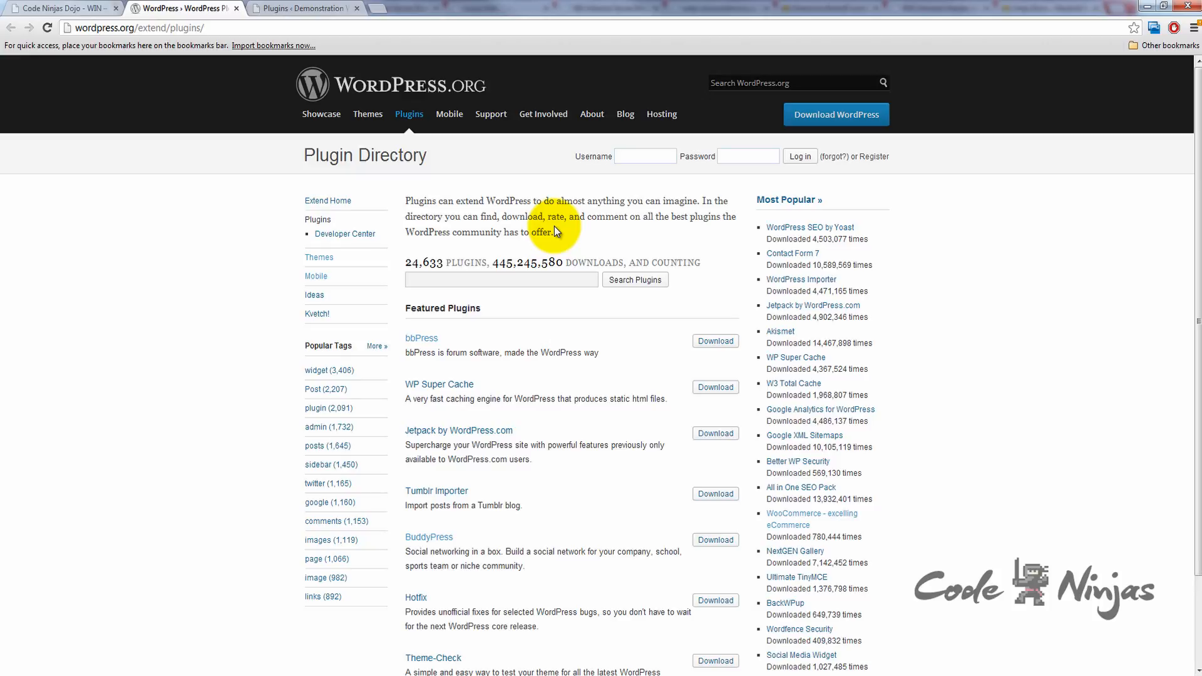
pyautogui.moveTo(498, 256)
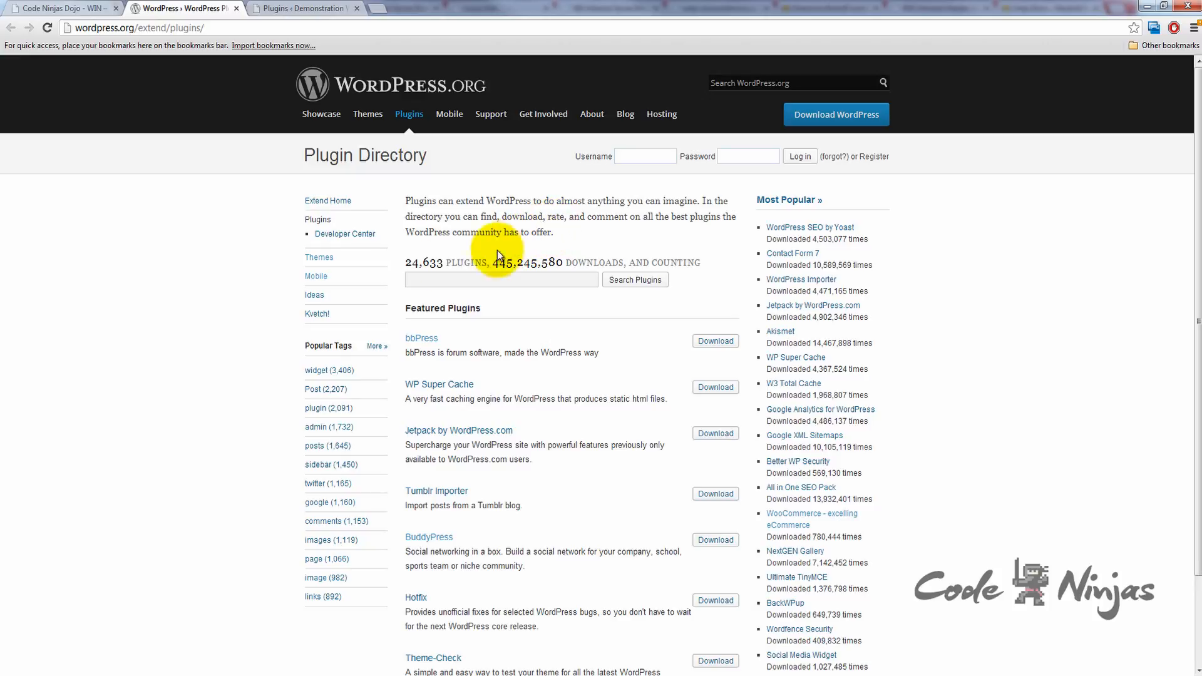
pyautogui.moveTo(323, 597)
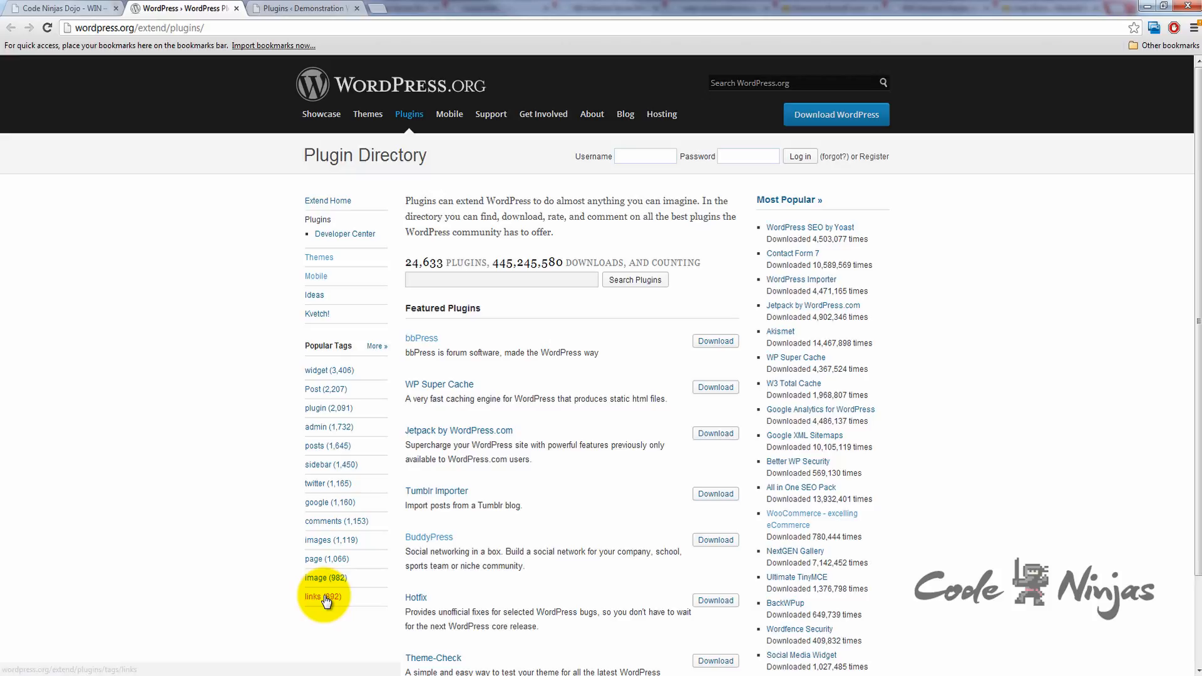
pyautogui.moveTo(467, 338)
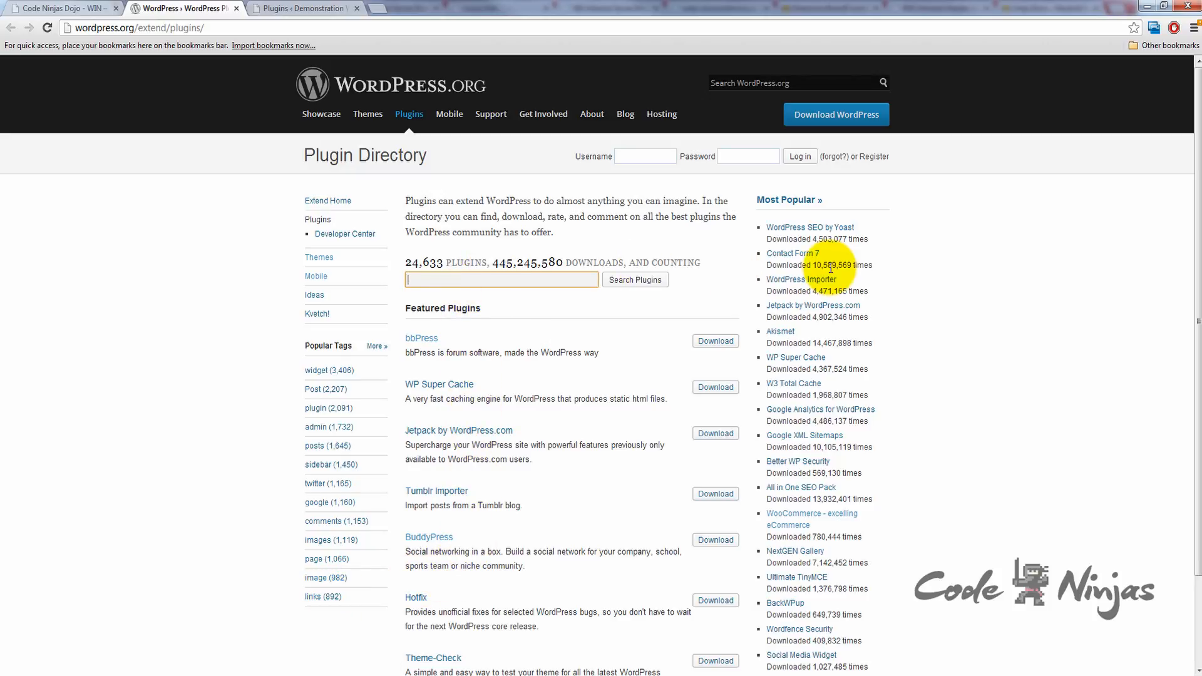
pyautogui.moveTo(831, 276)
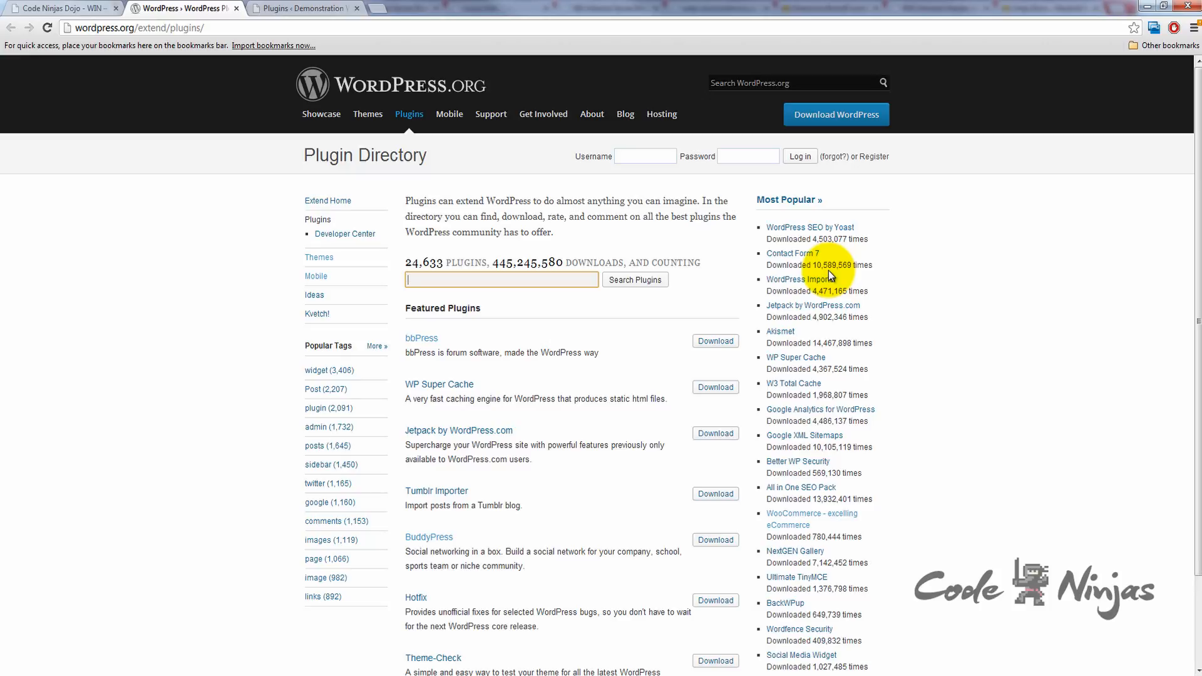
pyautogui.write('Maintenance')
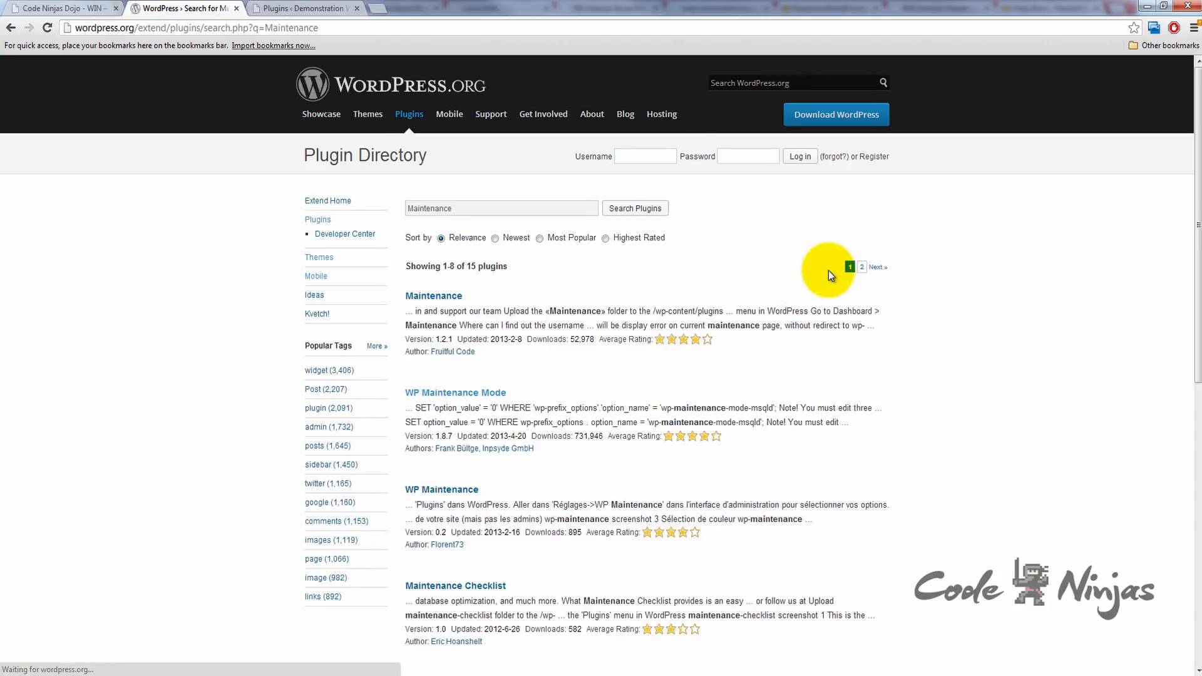
pyautogui.scroll(-3)
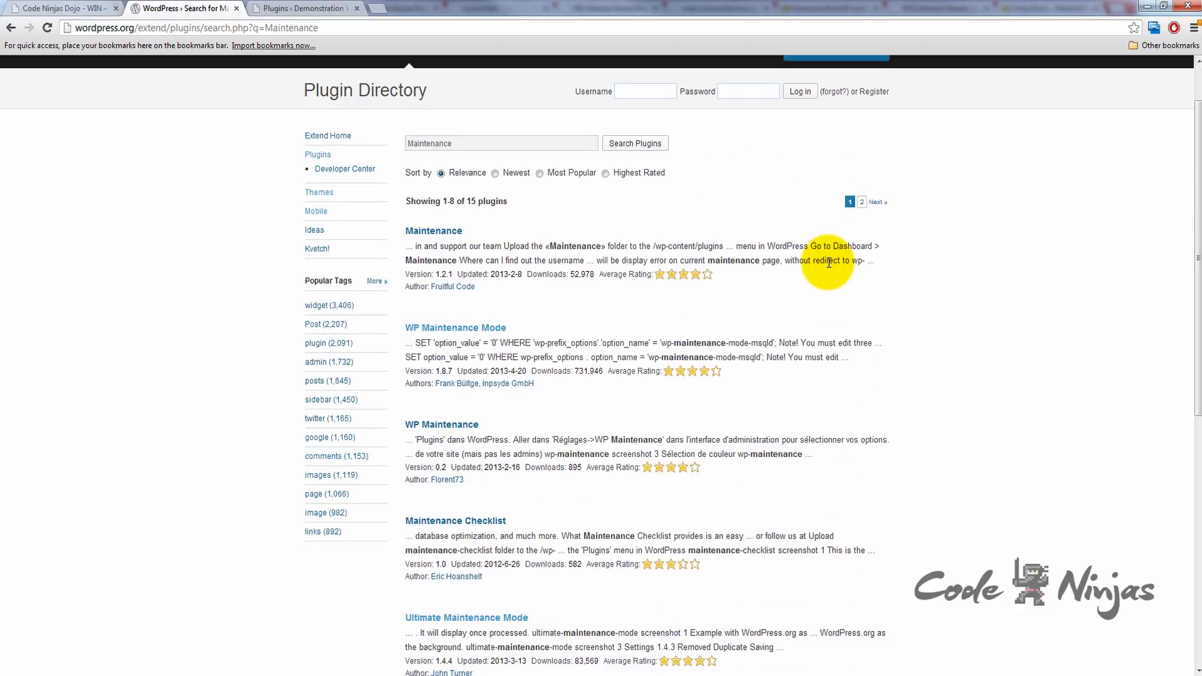
pyautogui.scroll(-3)
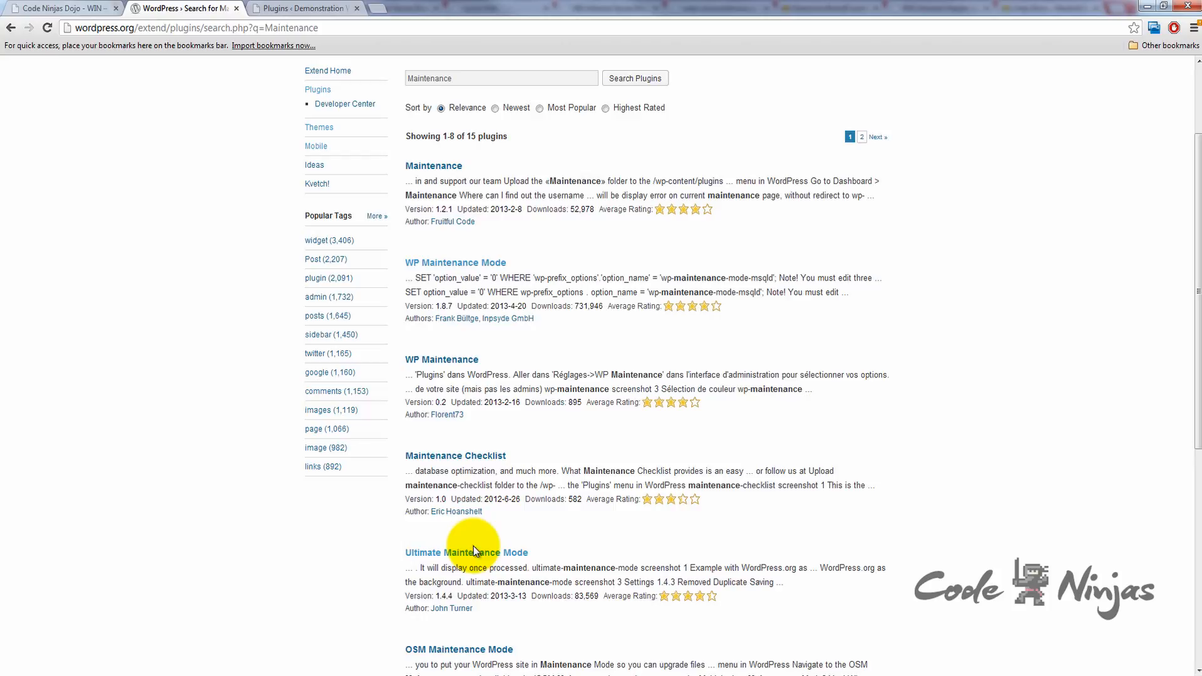
pyautogui.moveTo(471, 552)
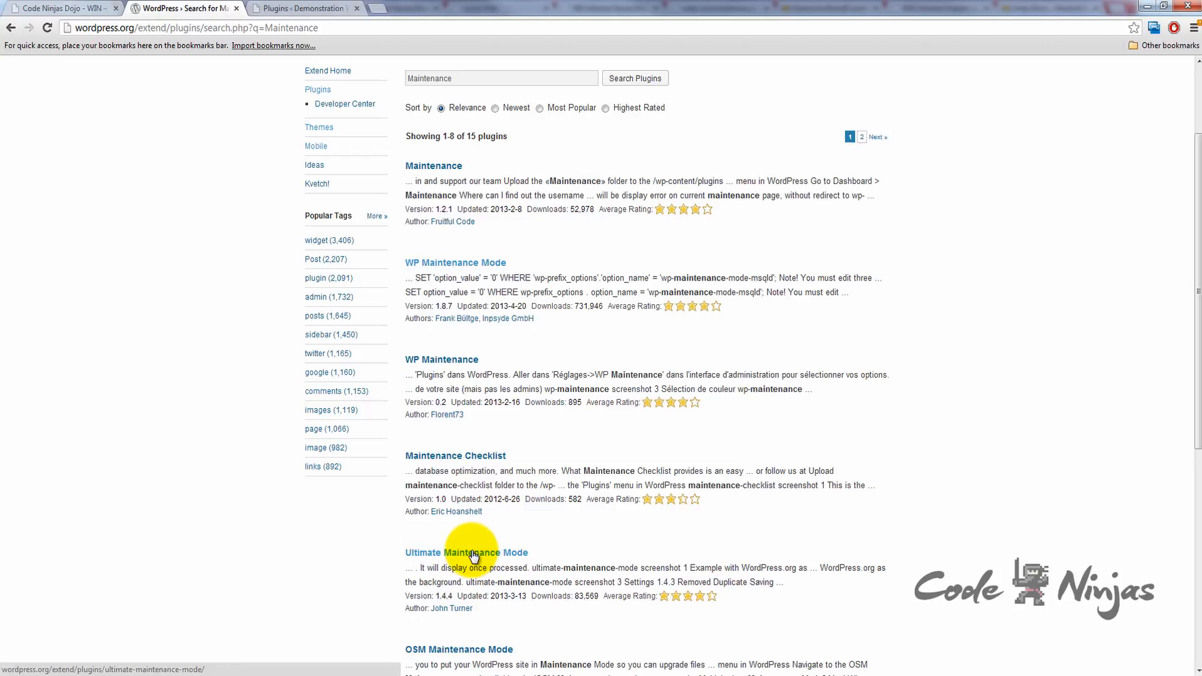
# Open the Ultimate Maintenance Mode plugin page and download its version 1.4.4 zip
pyautogui.click(465, 552)
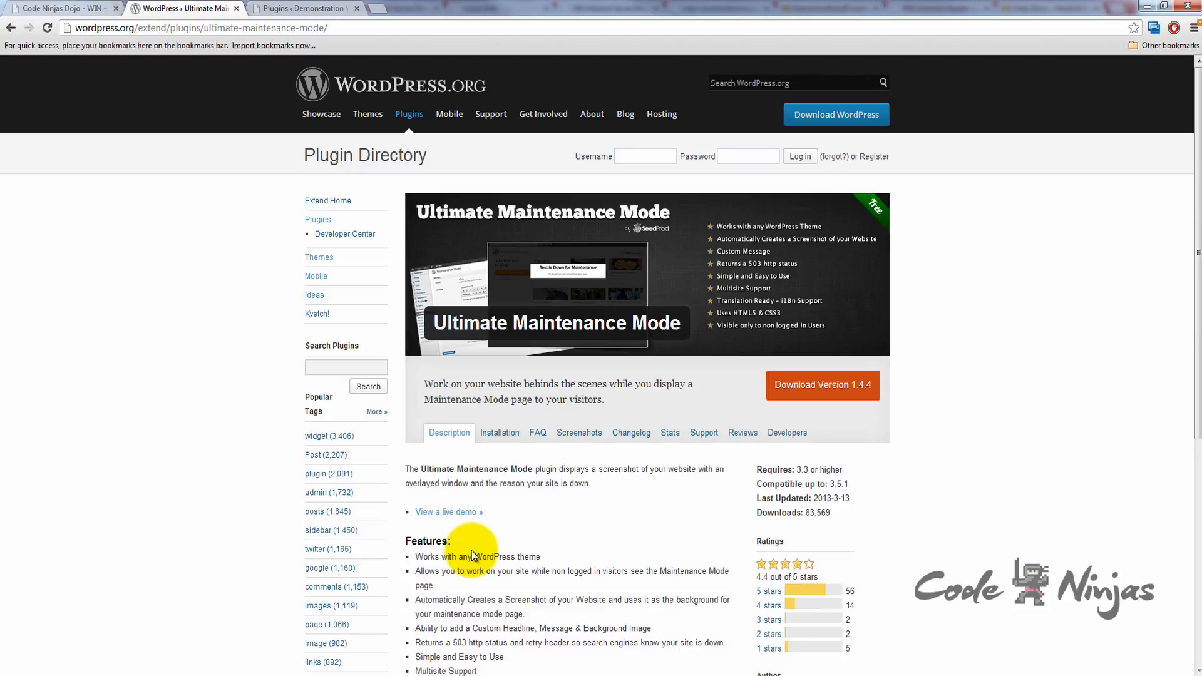
pyautogui.moveTo(564, 559)
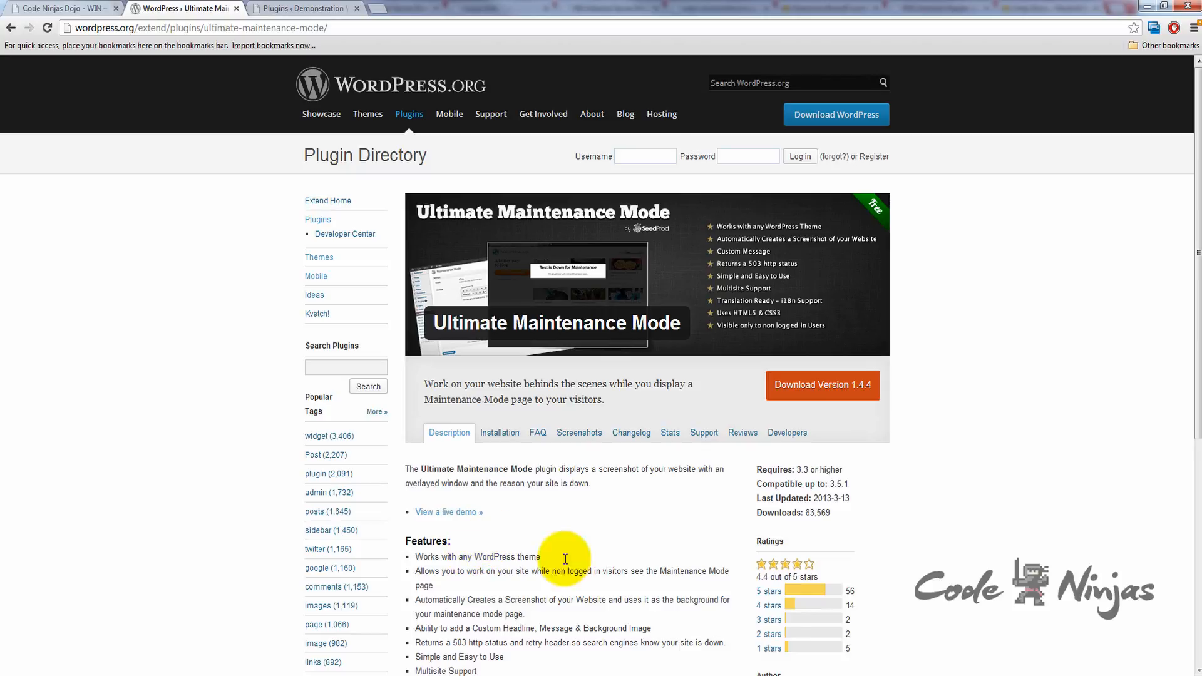
pyautogui.moveTo(839, 567)
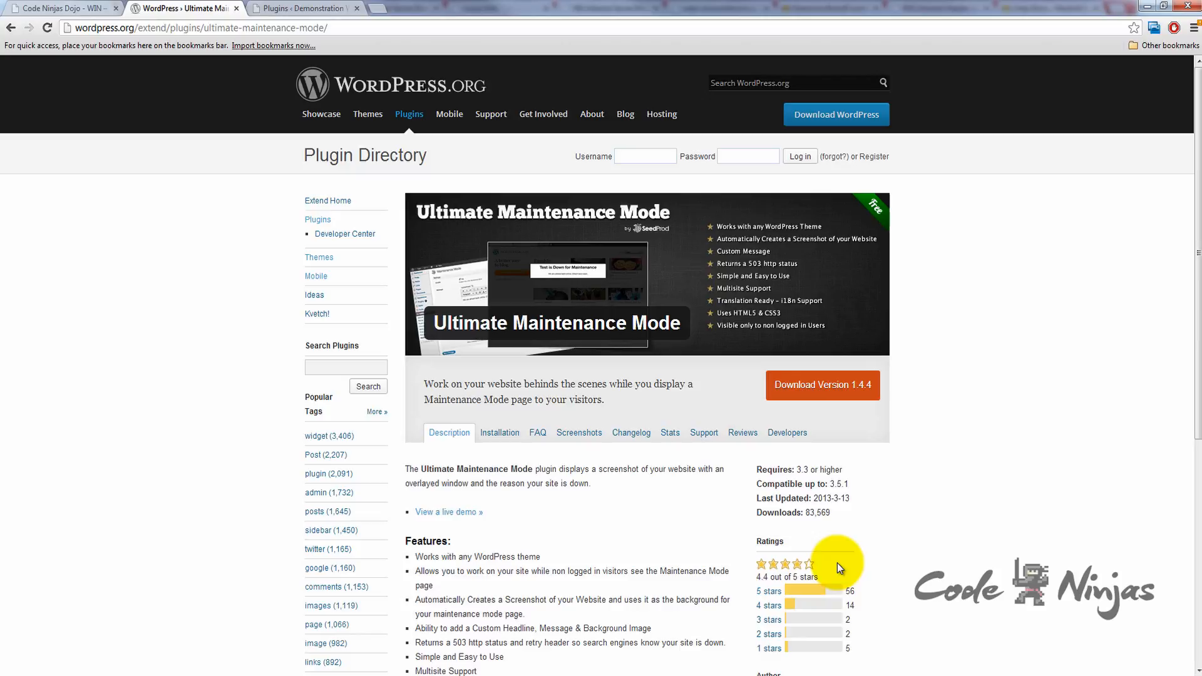
pyautogui.click(822, 385)
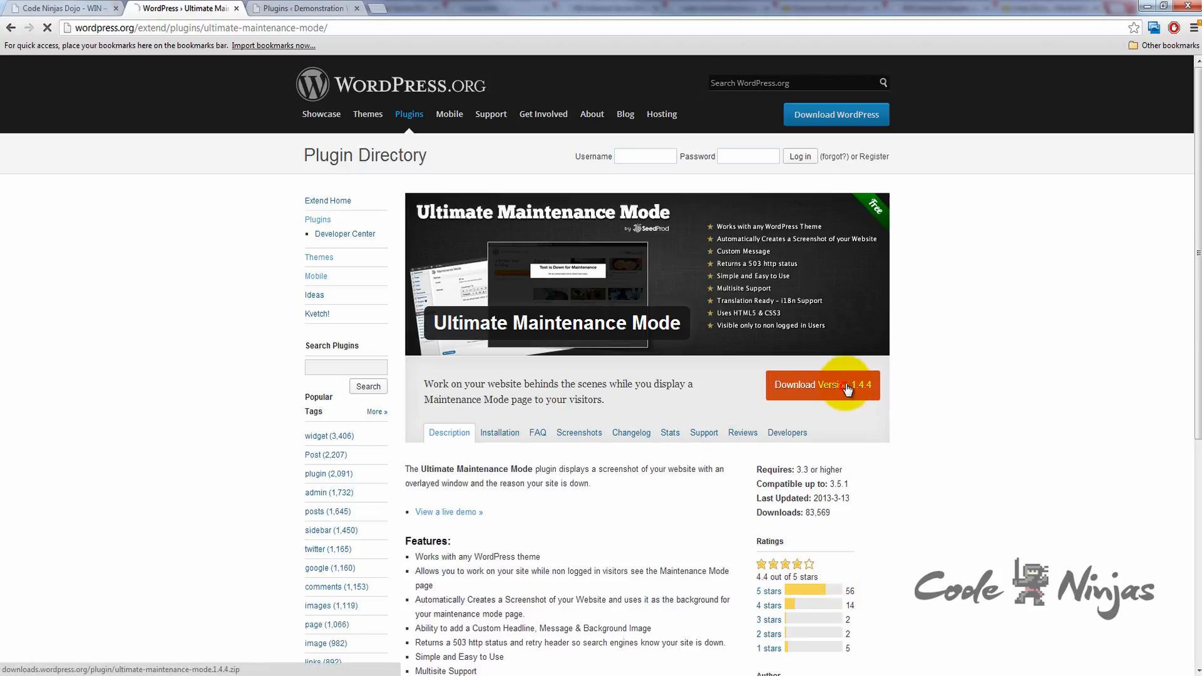
pyautogui.click(822, 385)
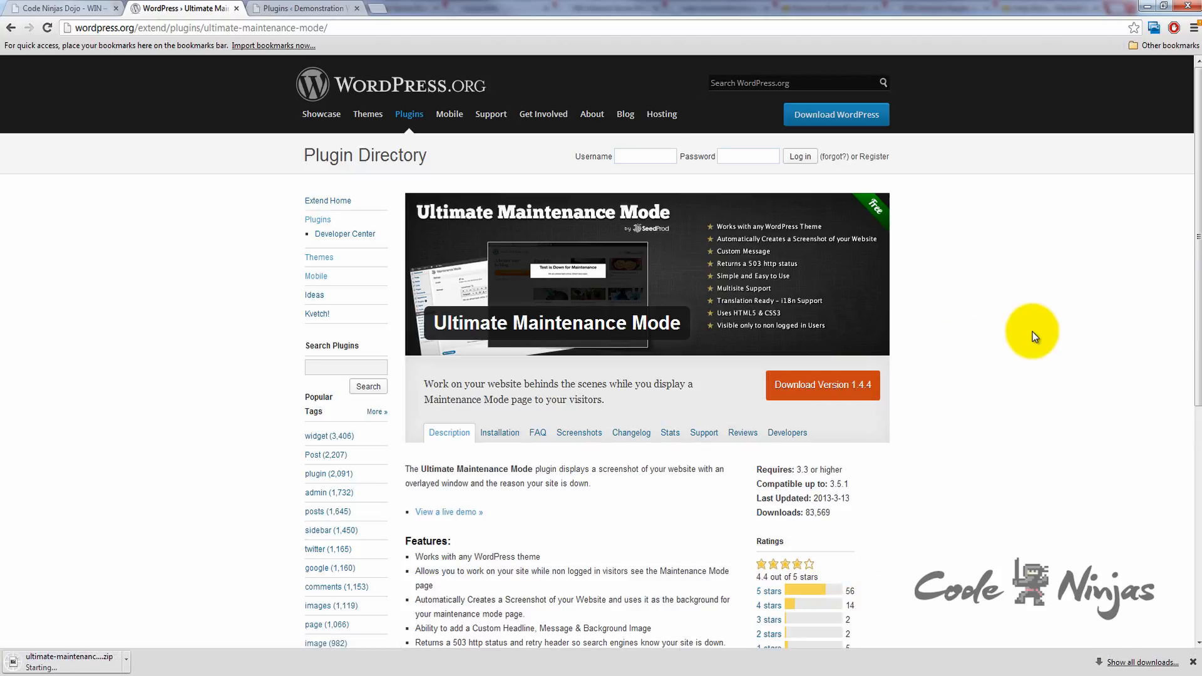
pyautogui.moveTo(1025, 341)
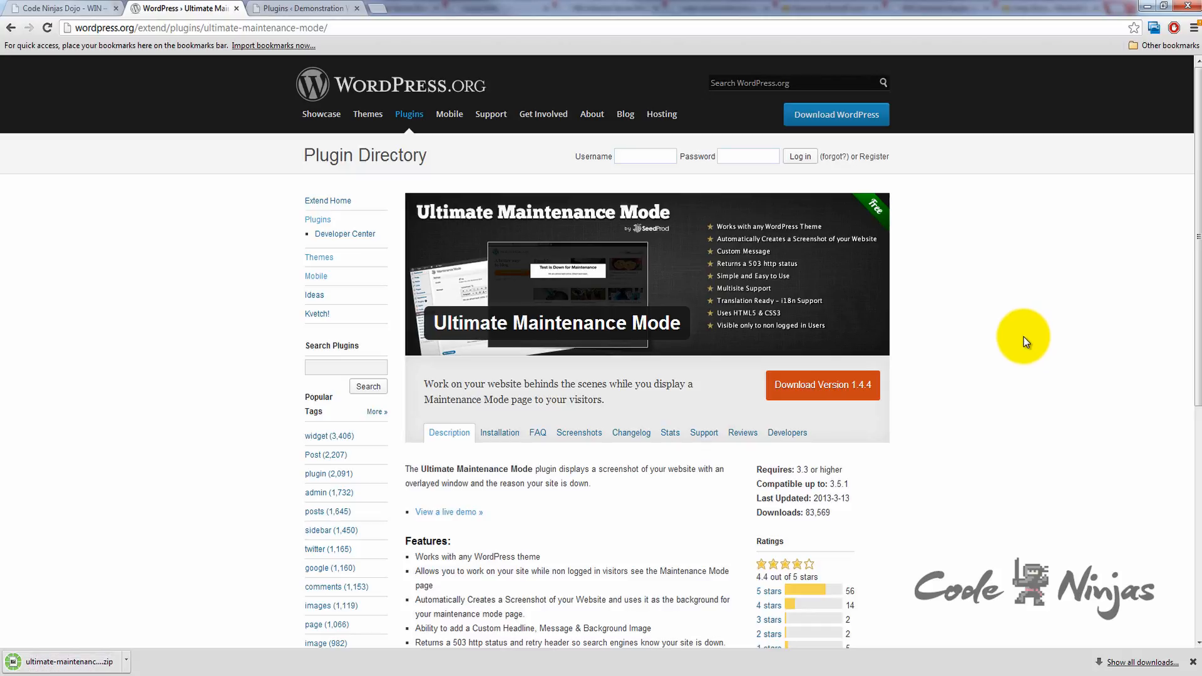
pyautogui.moveTo(120, 145)
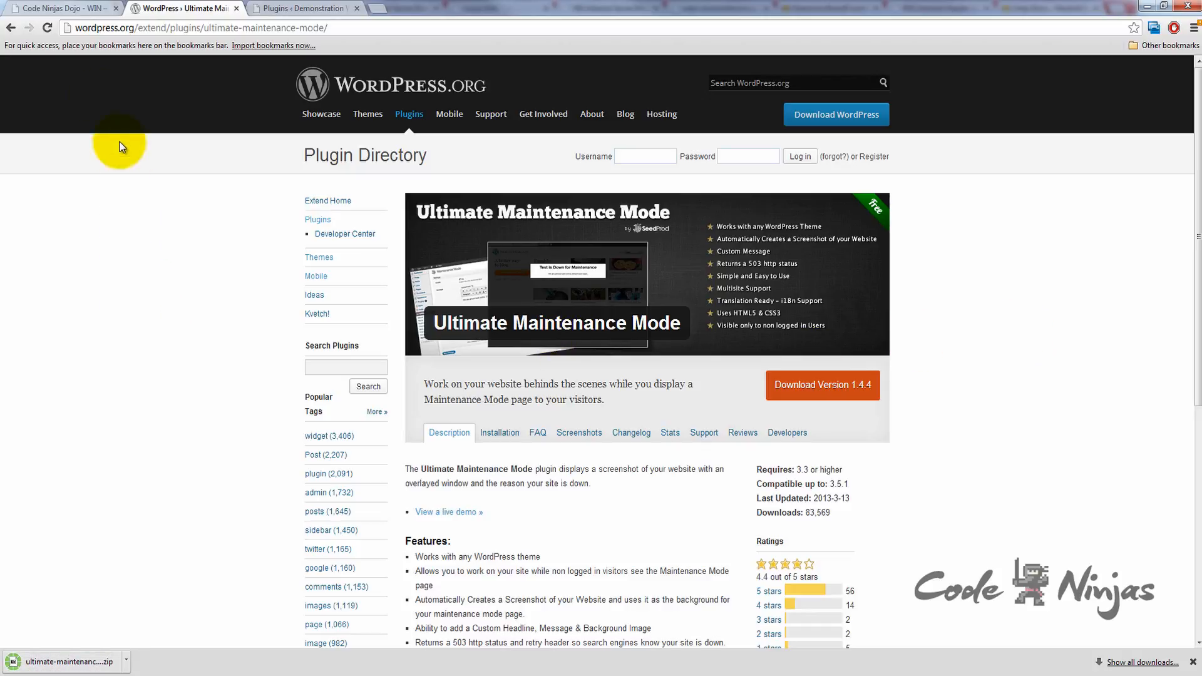
# Go to the plugin upload form under Plugins > Add New in WordPress admin
pyautogui.click(303, 8)
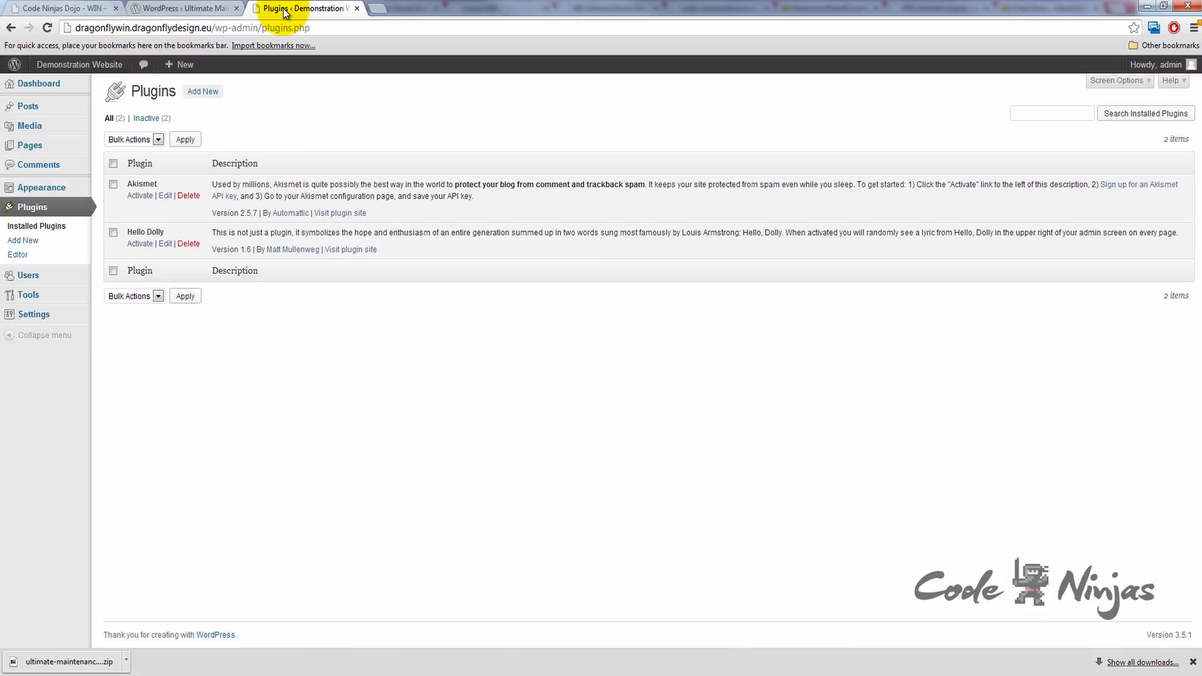
pyautogui.moveTo(32, 207)
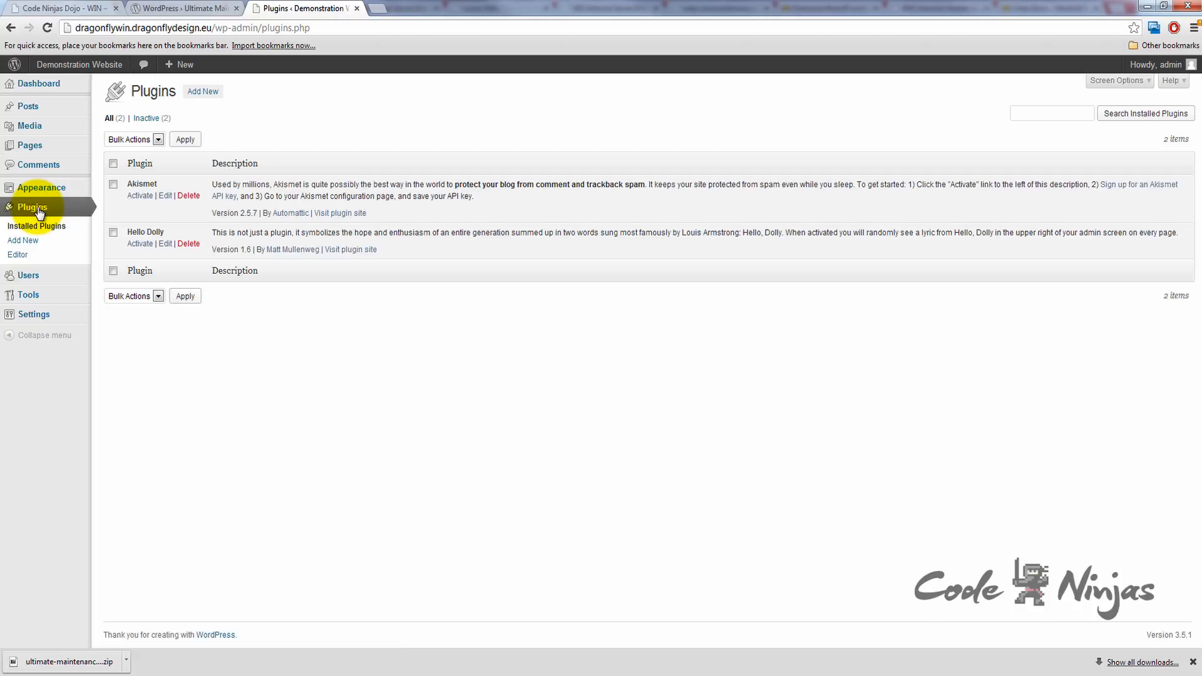
pyautogui.moveTo(34, 249)
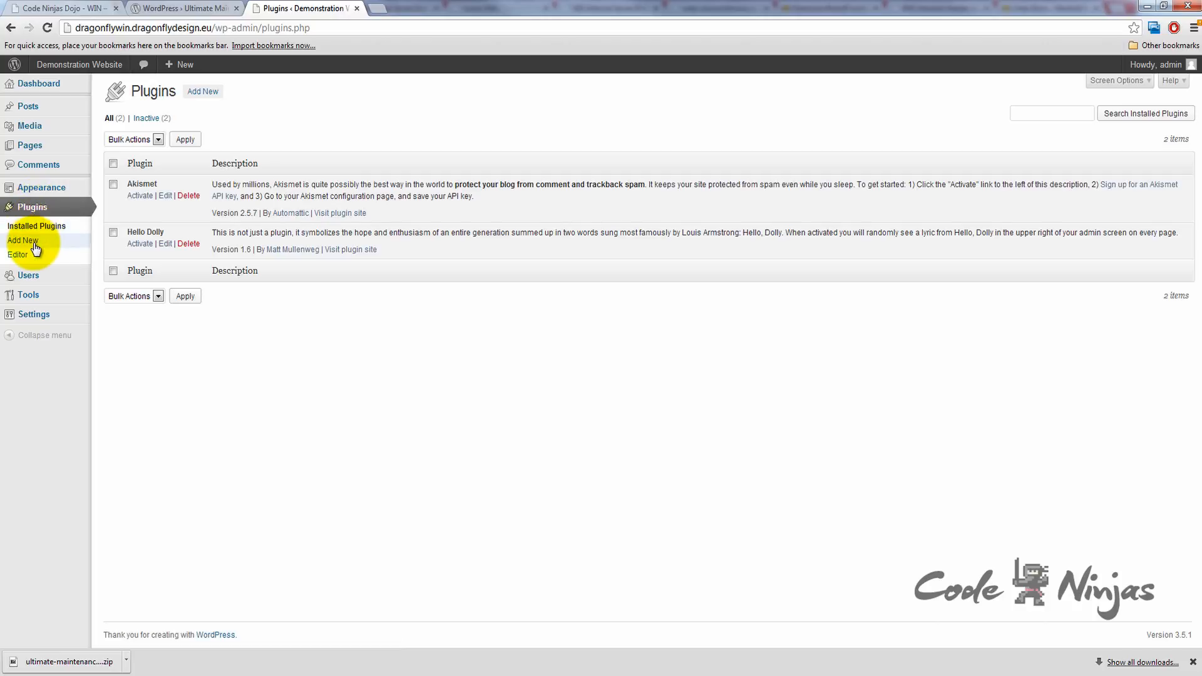
pyautogui.click(23, 240)
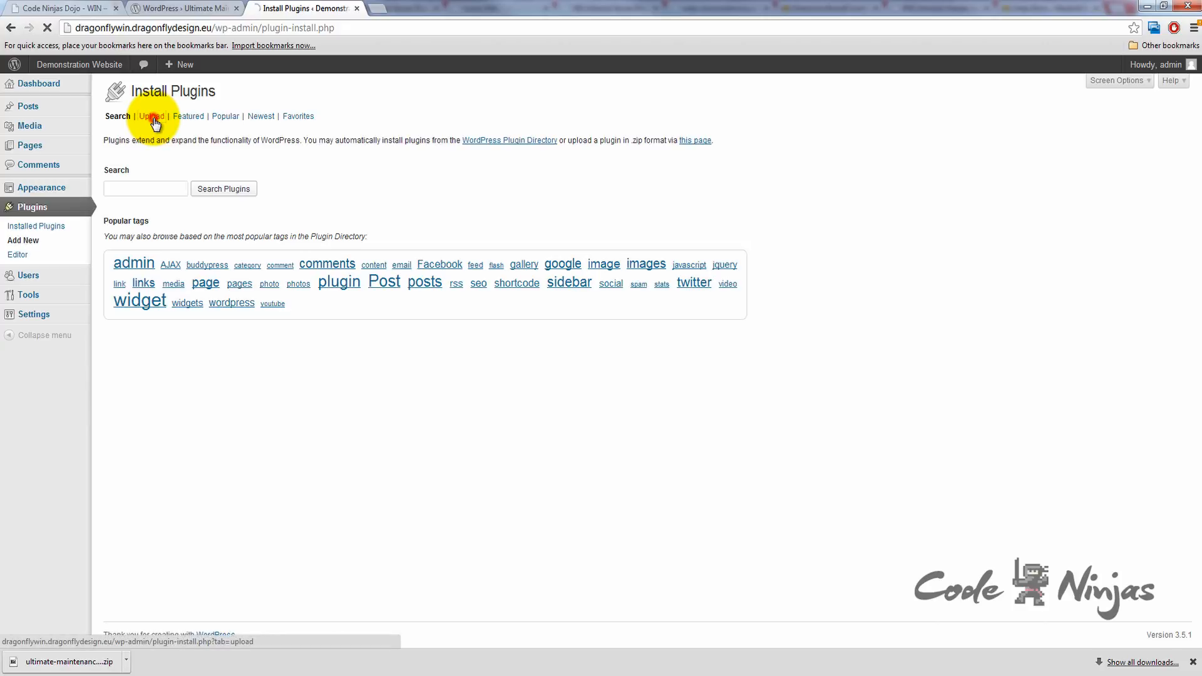
pyautogui.click(150, 116)
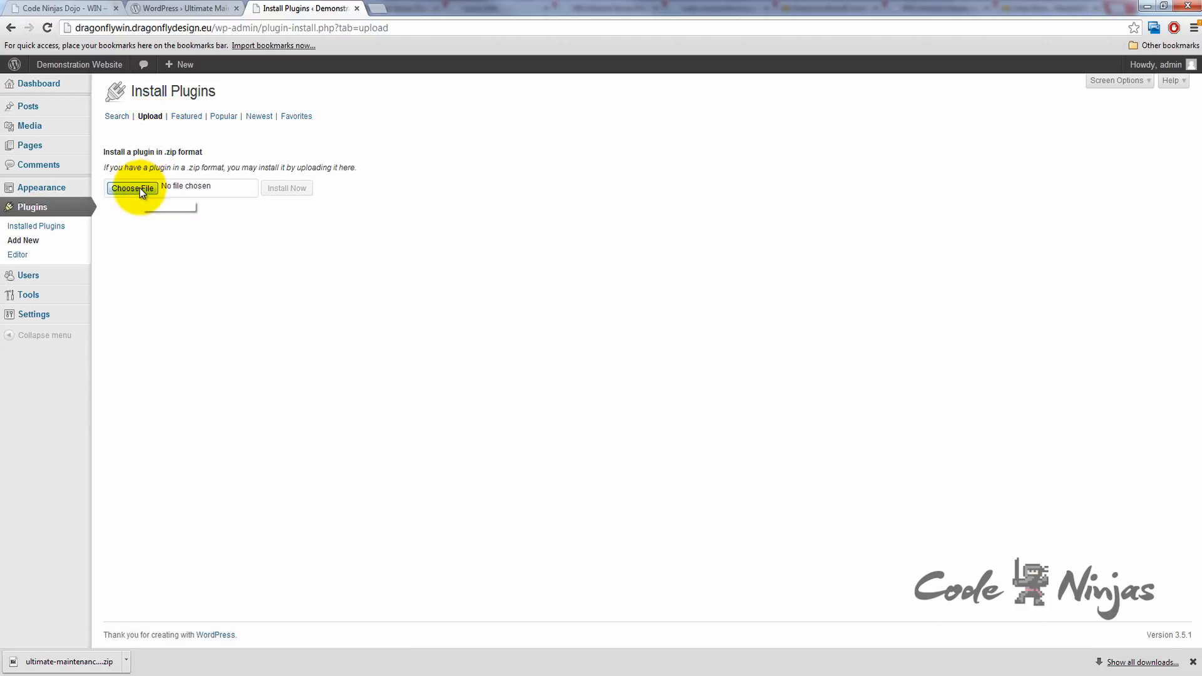
# Choose ultimate-maintenance-mode.1.4.4.zip from the Downloads folder as the upload file
pyautogui.click(132, 188)
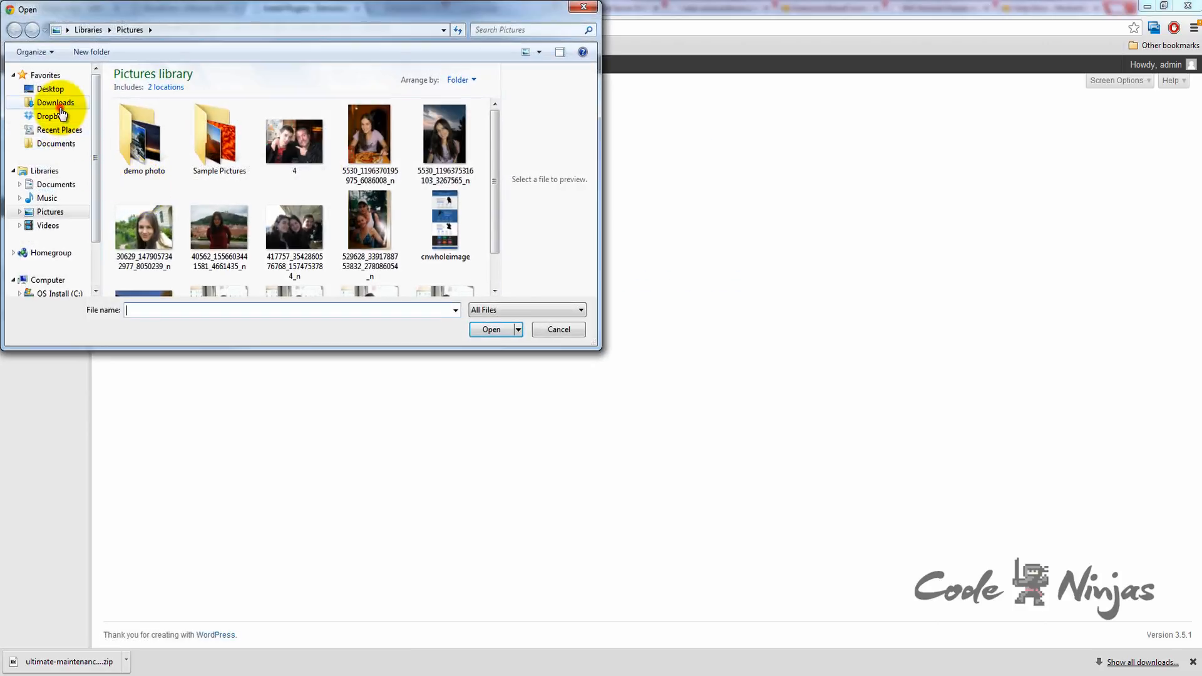
pyautogui.click(55, 102)
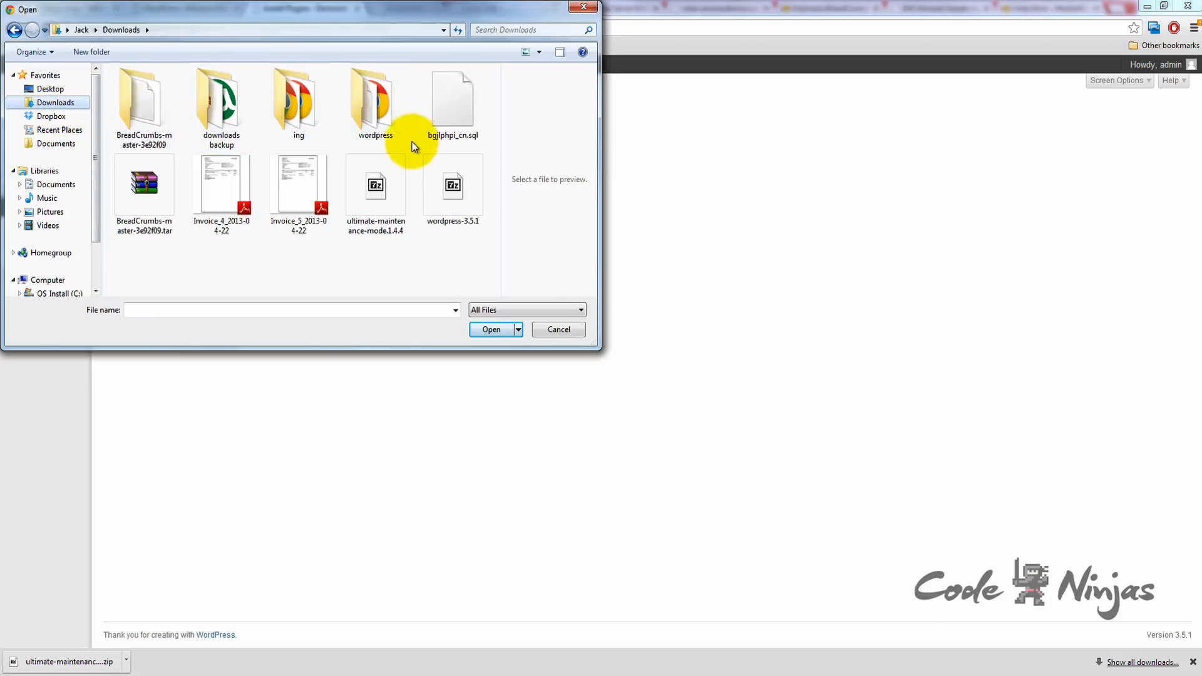
pyautogui.click(376, 187)
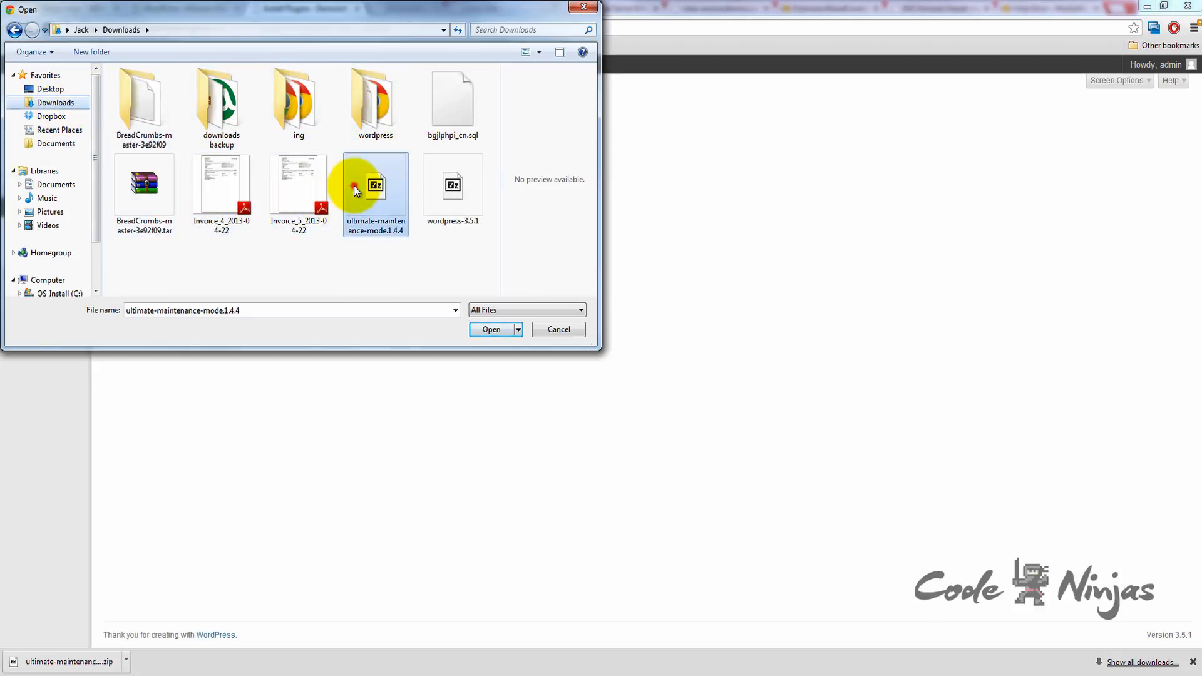
pyautogui.click(491, 328)
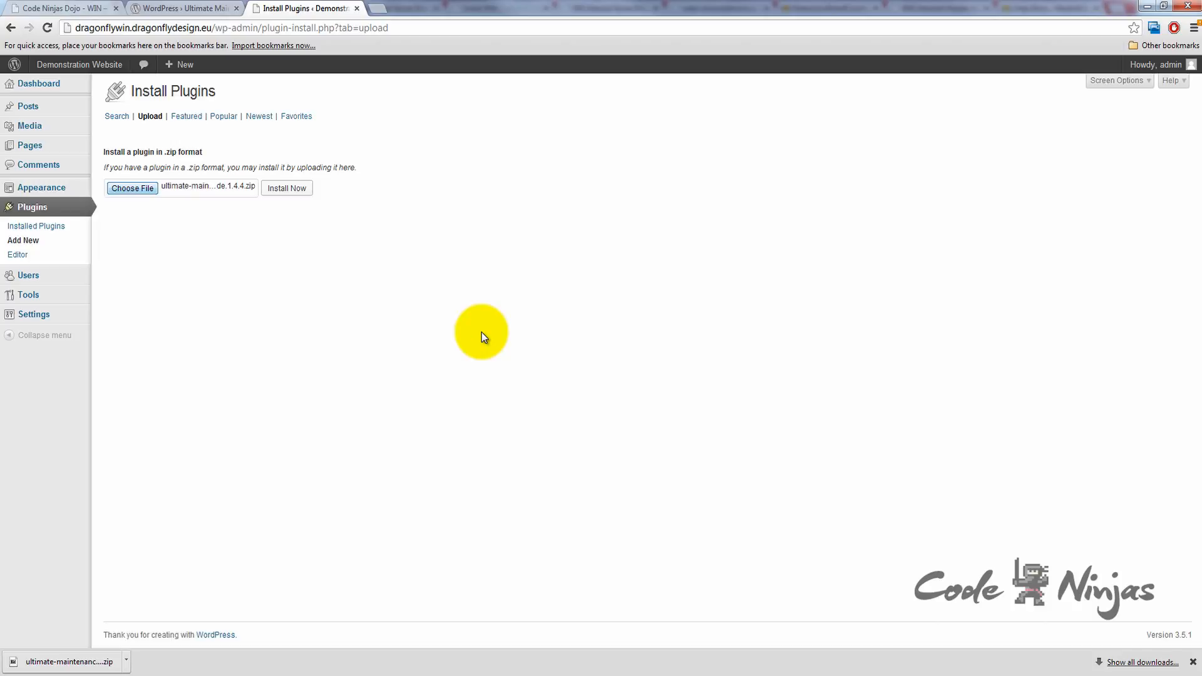
pyautogui.moveTo(474, 344)
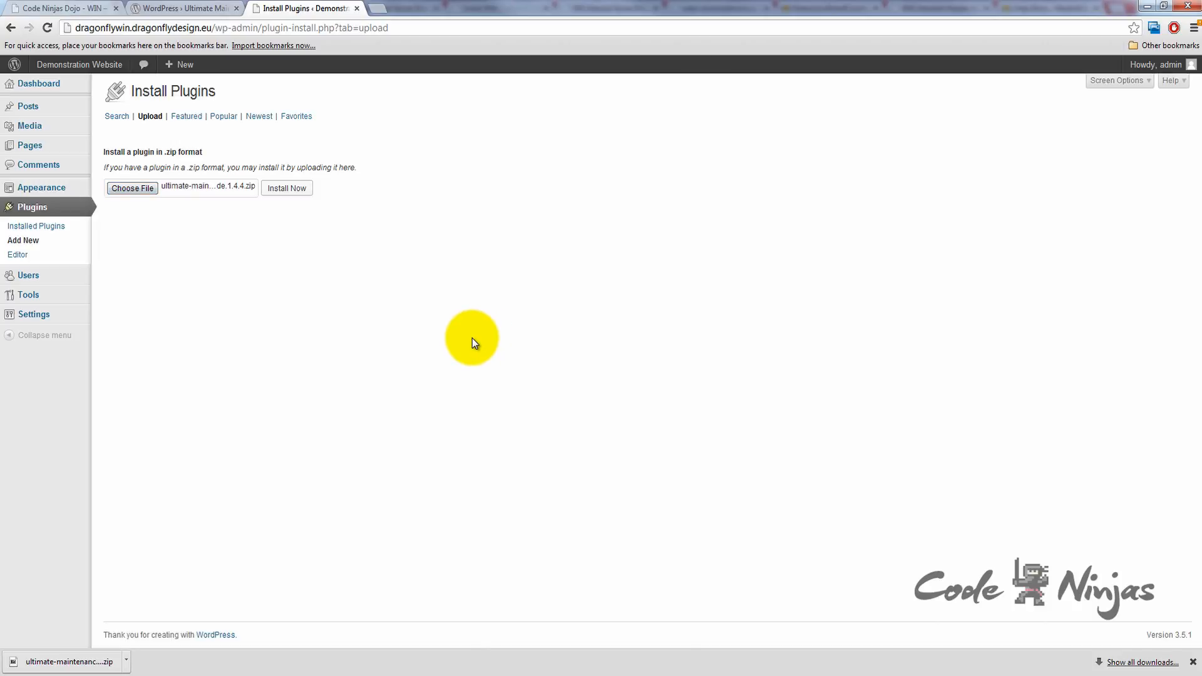
pyautogui.moveTo(288, 187)
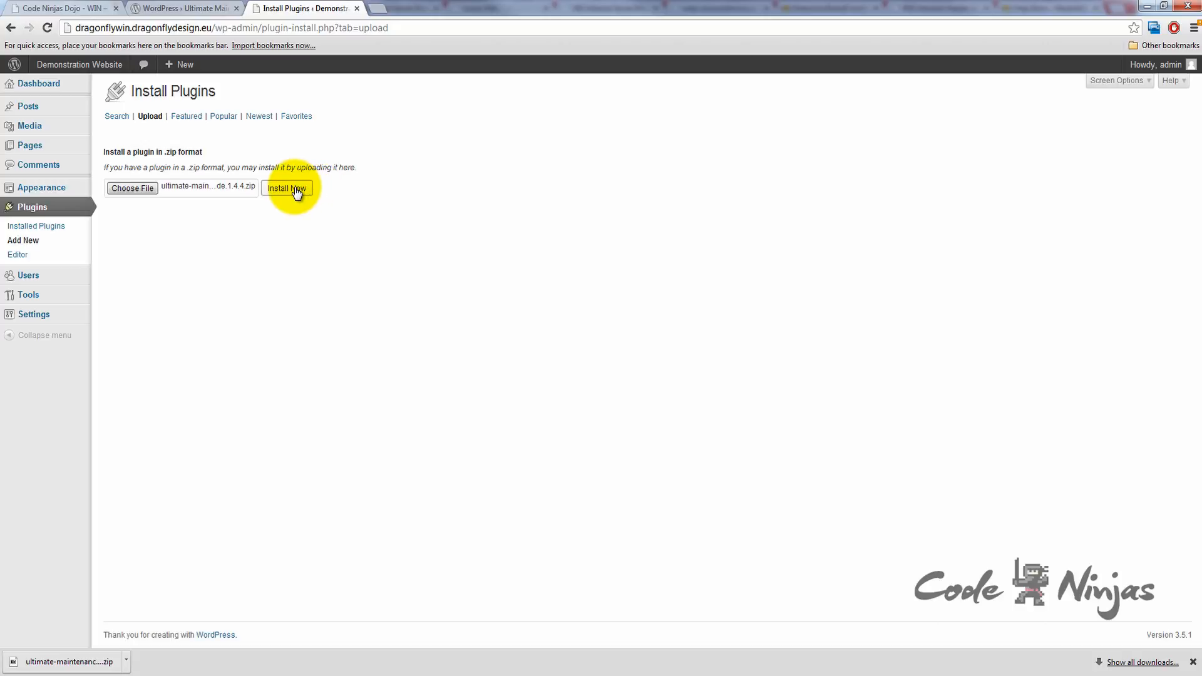
# Install Ultimate Maintenance Mode 1.4.4 from the uploaded zip file
pyautogui.click(288, 189)
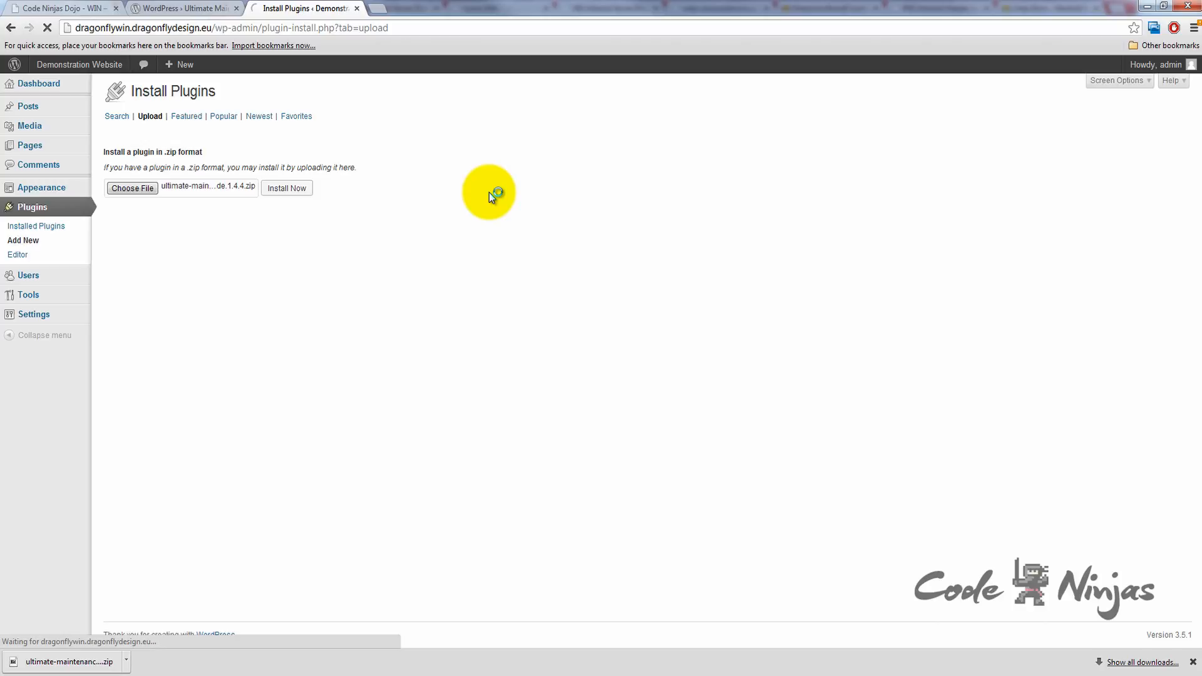
pyautogui.click(286, 188)
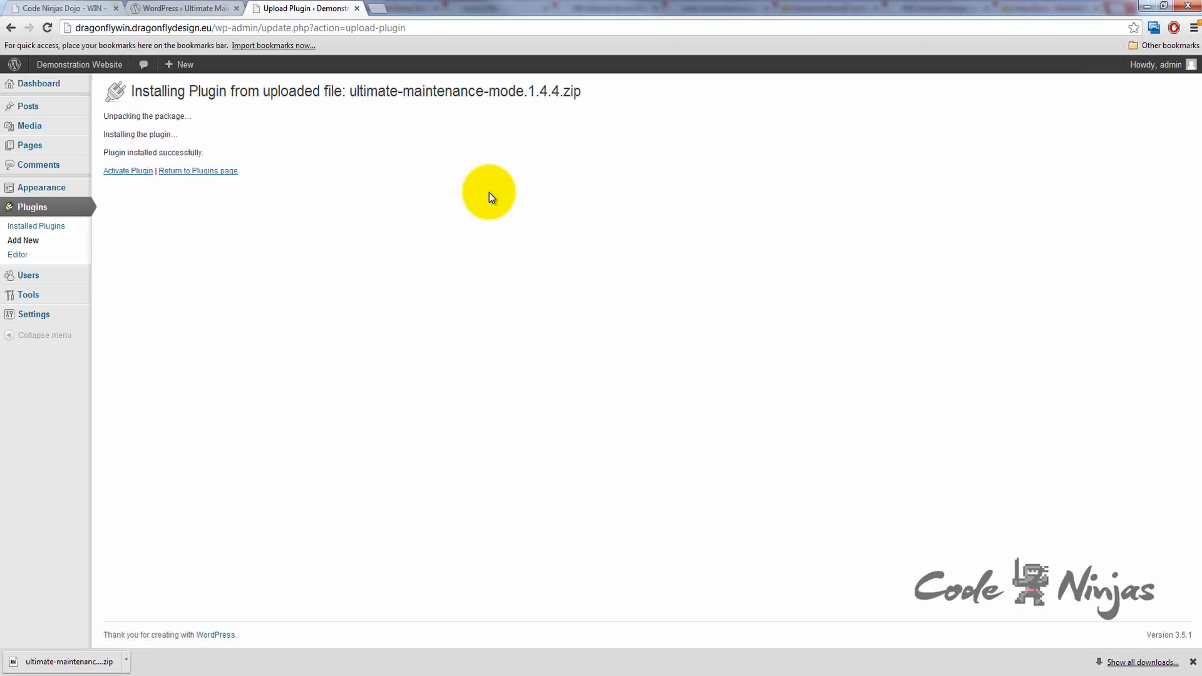
pyautogui.moveTo(127, 170)
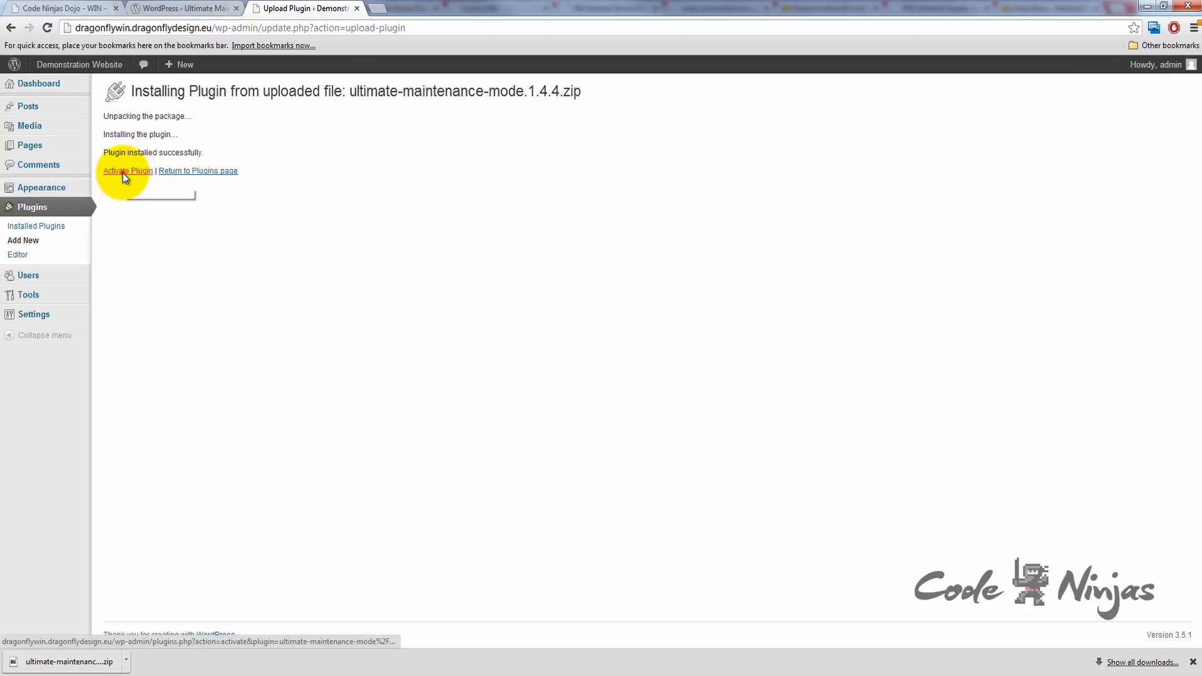
# Activate the newly installed Ultimate Maintenance Mode plugin from the install result page
pyautogui.click(127, 170)
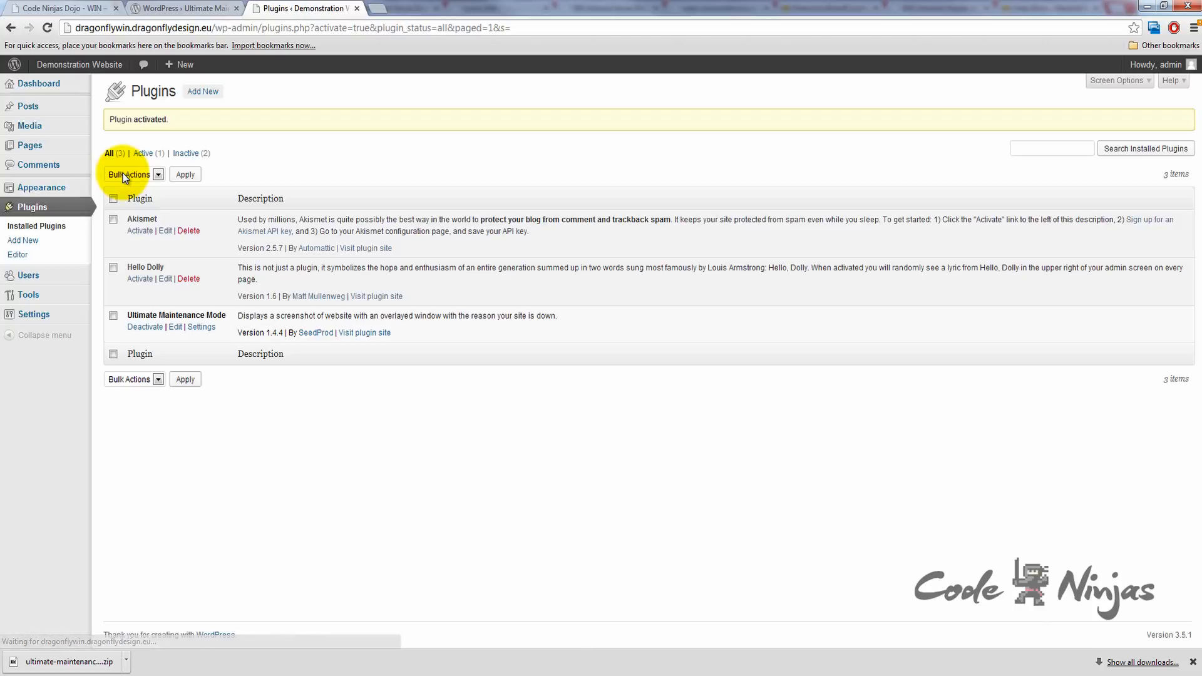
pyautogui.moveTo(475, 157)
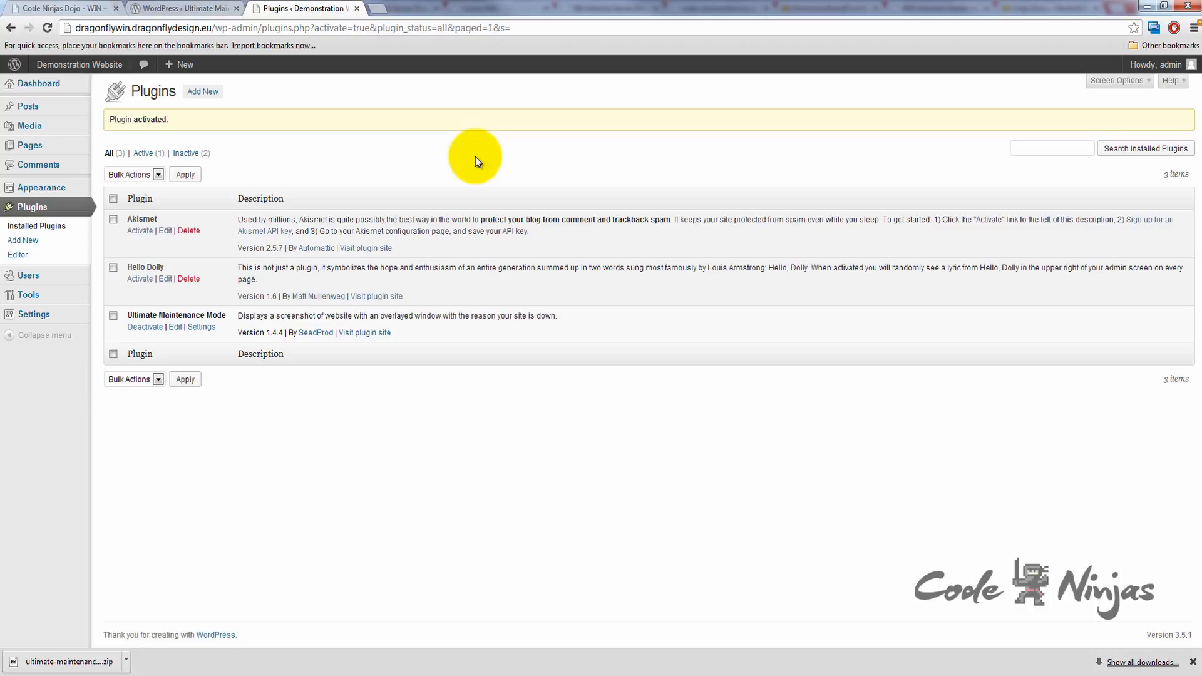
pyautogui.moveTo(125, 320)
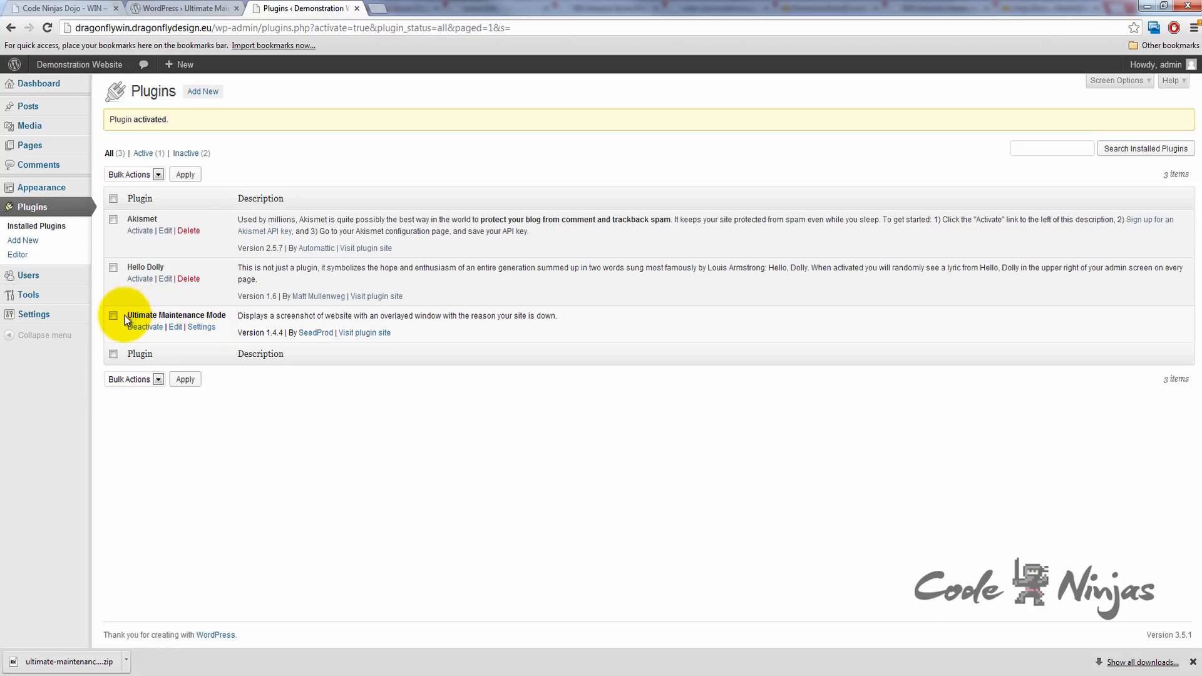
pyautogui.moveTo(232, 319)
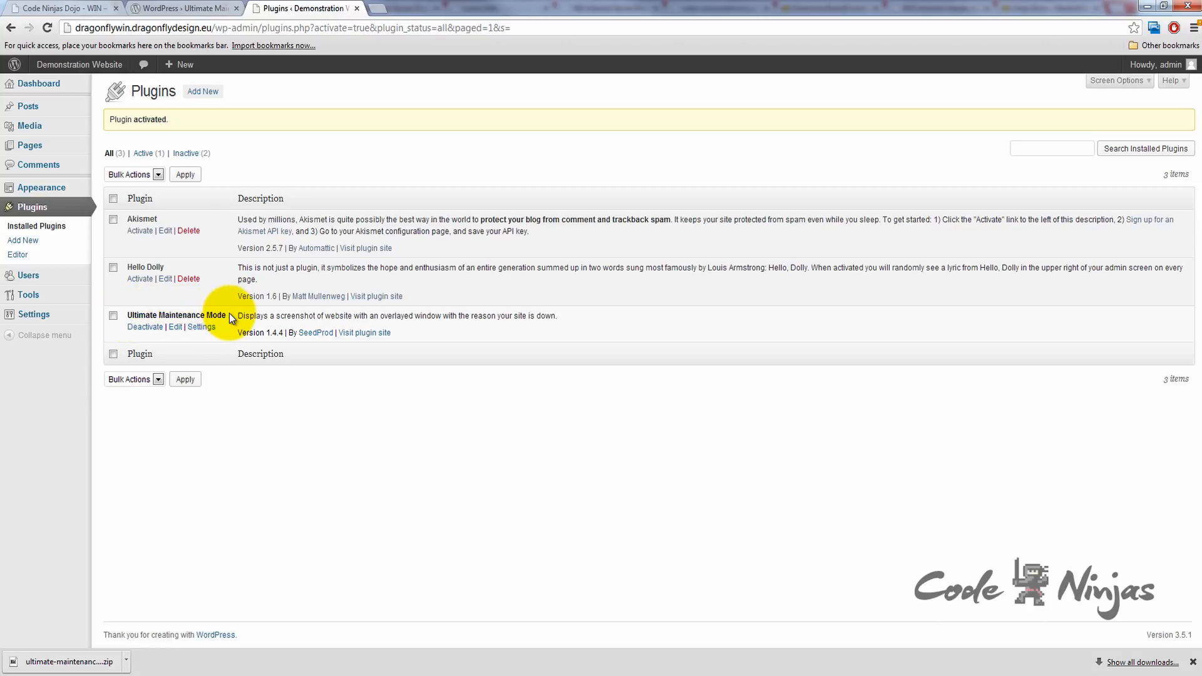
# Open Ultimate Maintenance Mode settings and toggle the Enable checkbox, leaving maintenance mode off
pyautogui.click(200, 327)
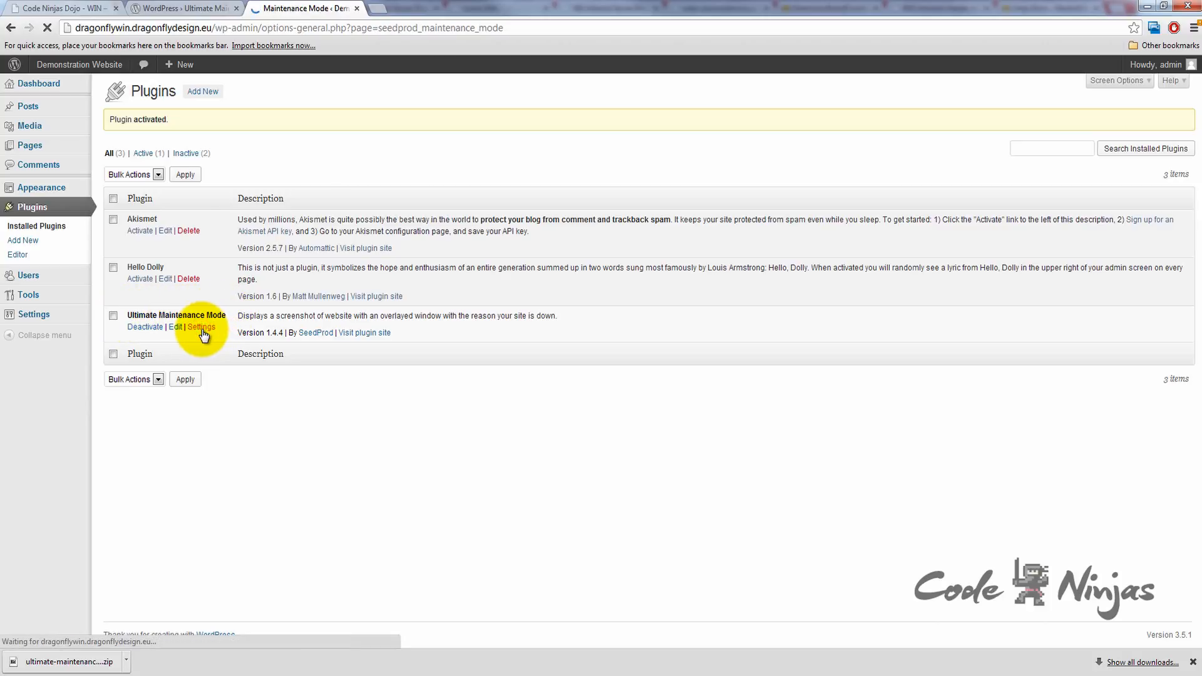
pyautogui.click(201, 327)
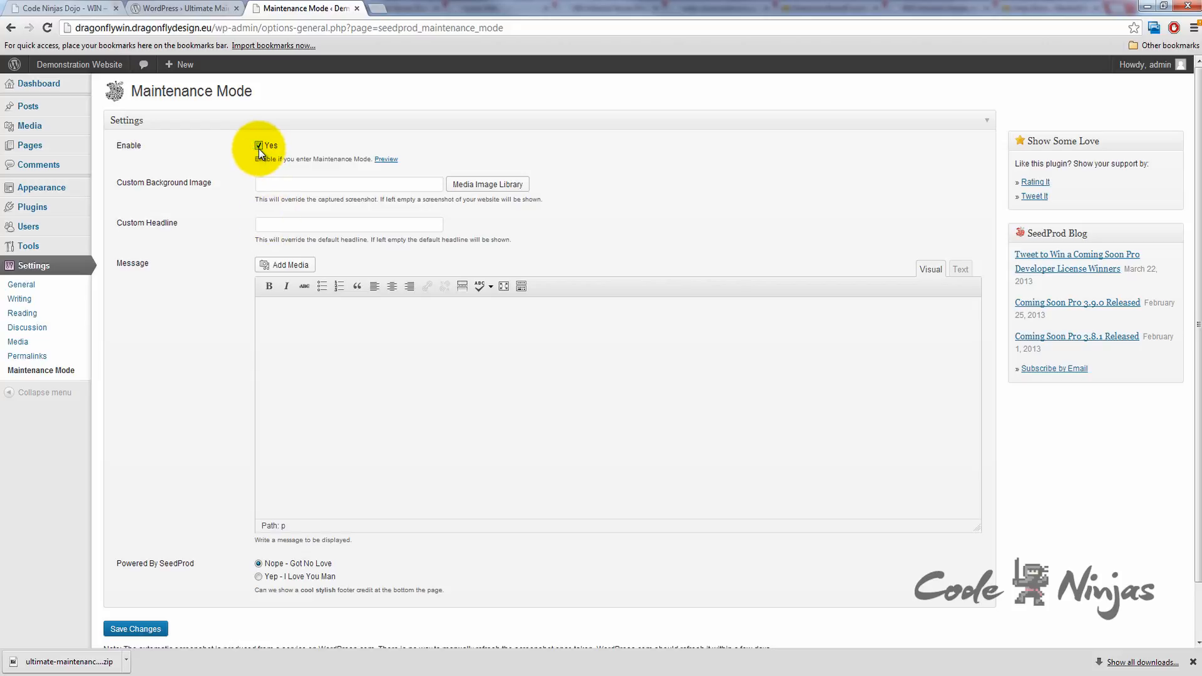
pyautogui.click(260, 145)
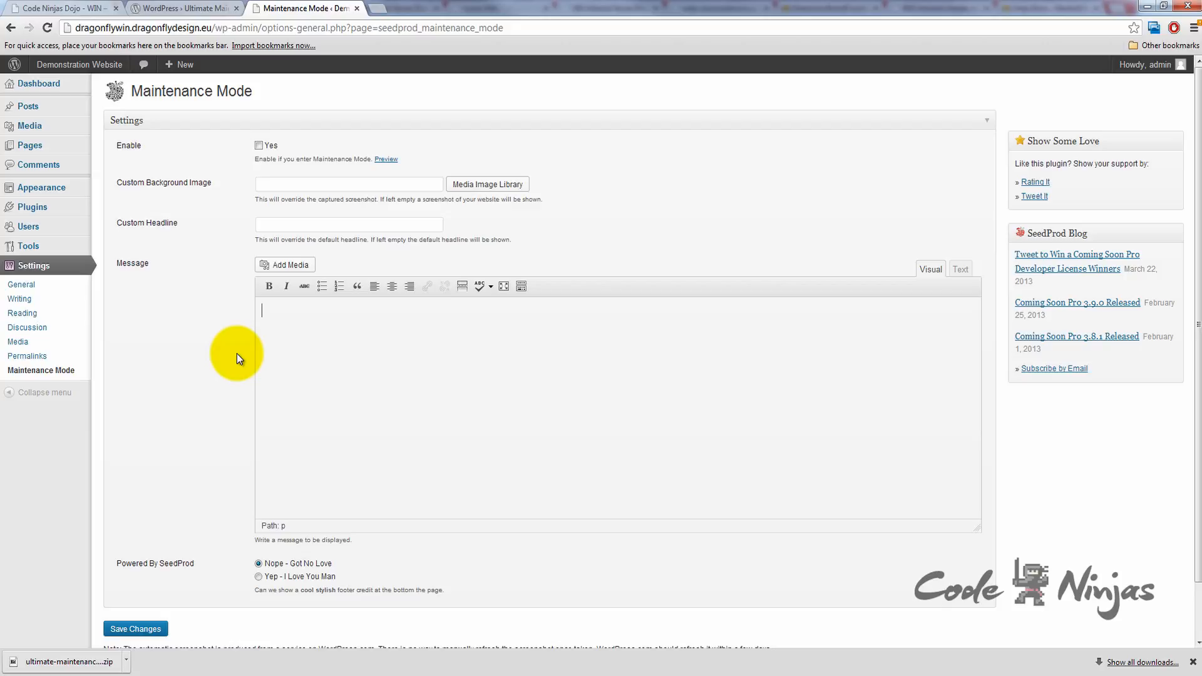
pyautogui.moveTo(29, 207)
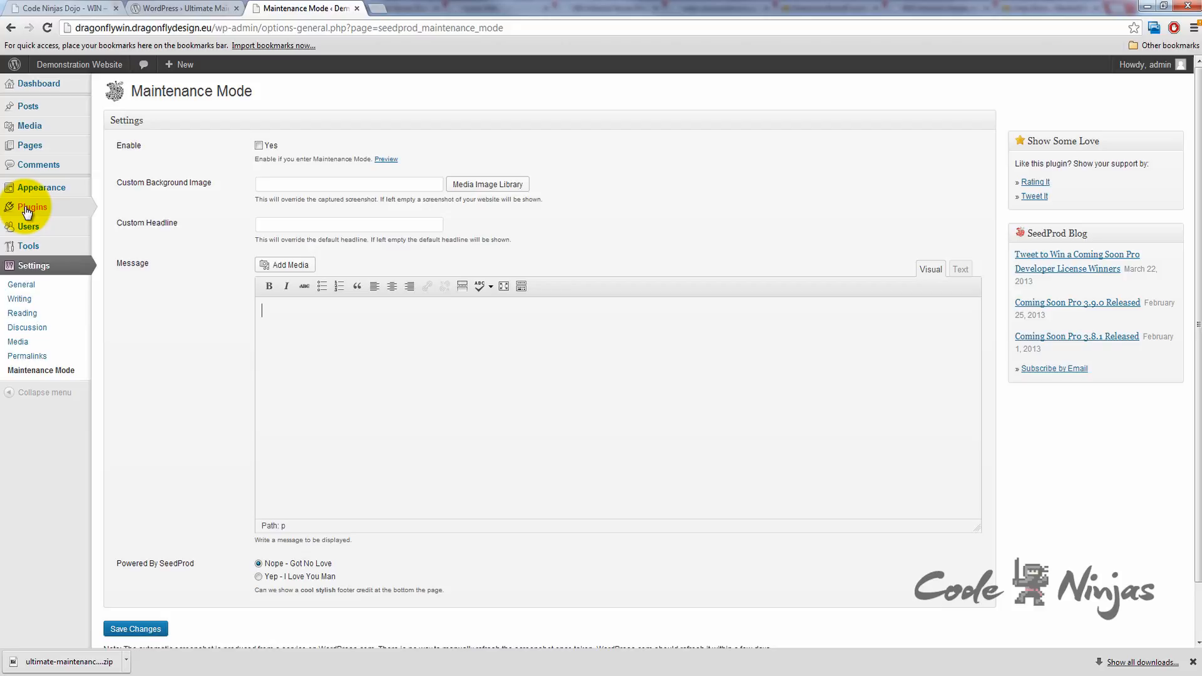
# Deactivate Ultimate Maintenance Mode and delete its files from the installed plugins list
pyautogui.click(32, 207)
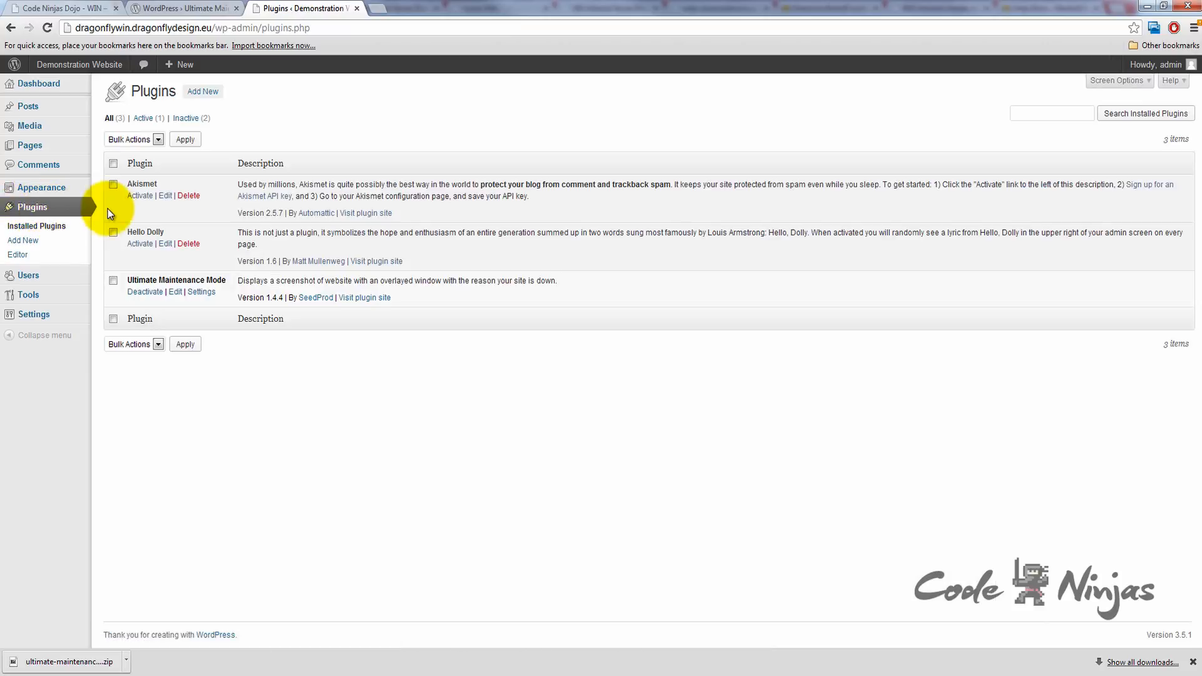
pyautogui.moveTo(144, 292)
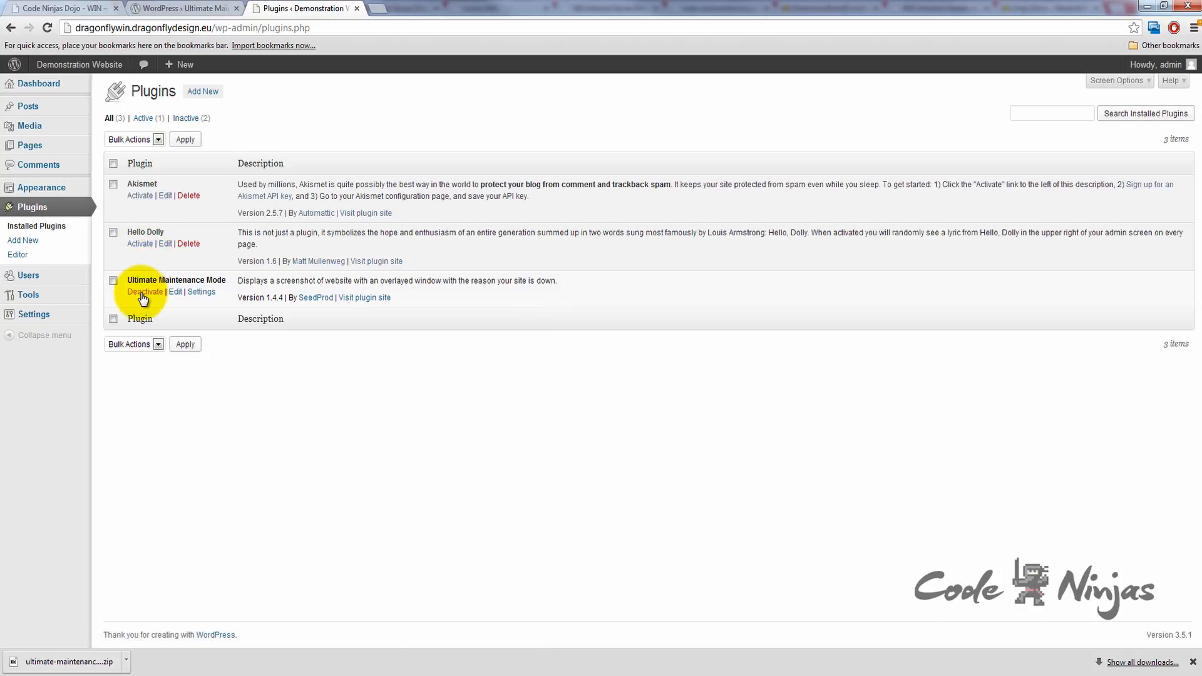
pyautogui.click(142, 293)
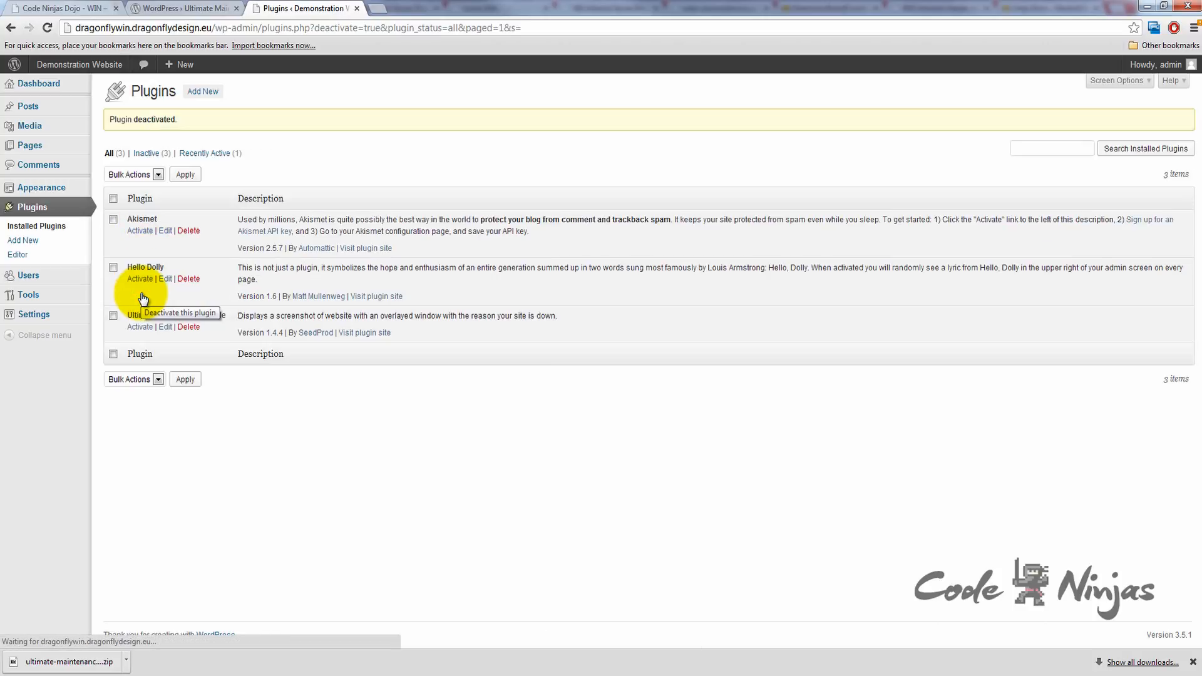
pyautogui.moveTo(145, 331)
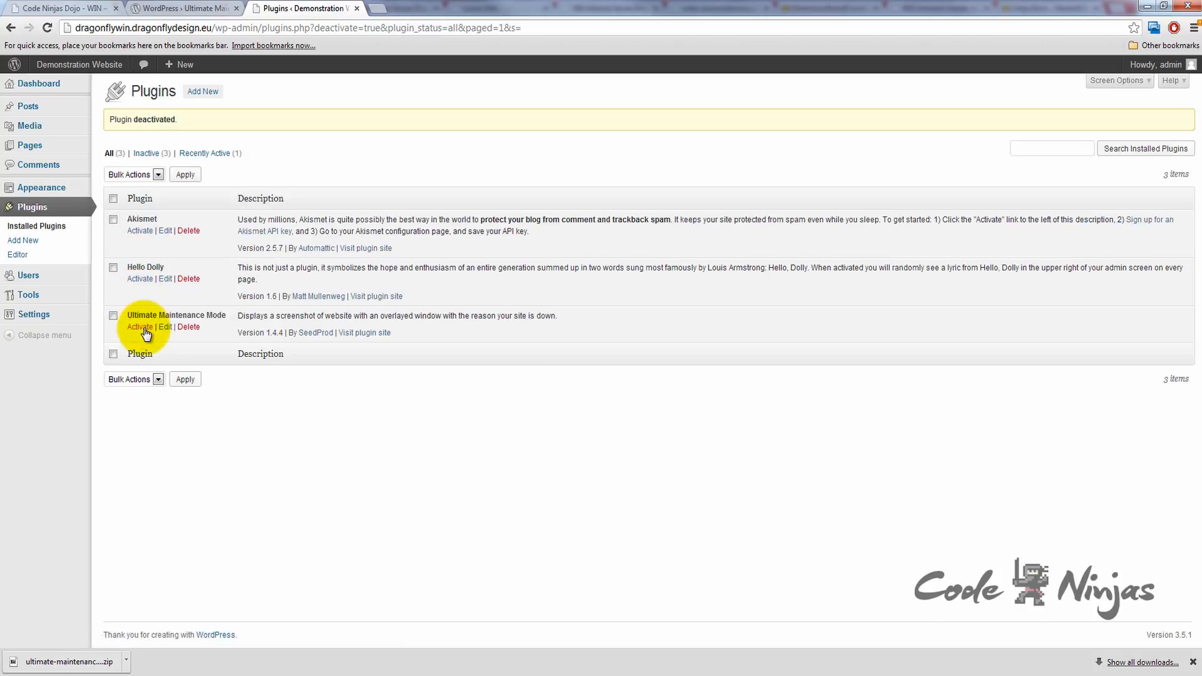
pyautogui.click(188, 327)
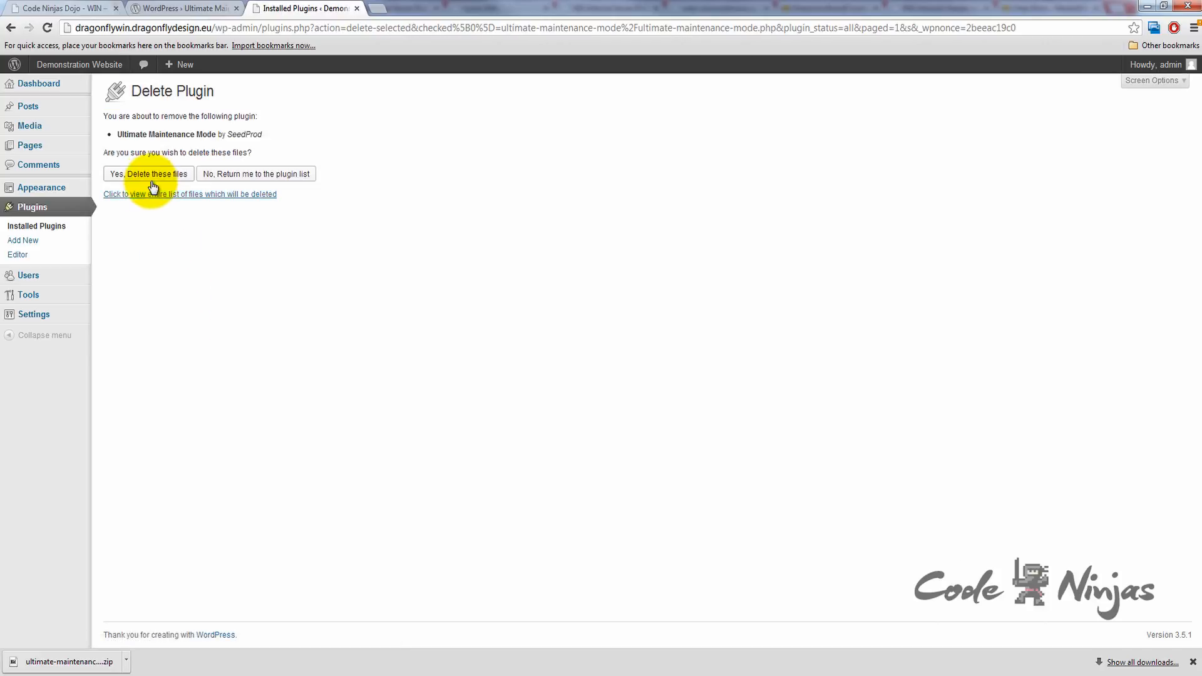
pyautogui.click(149, 173)
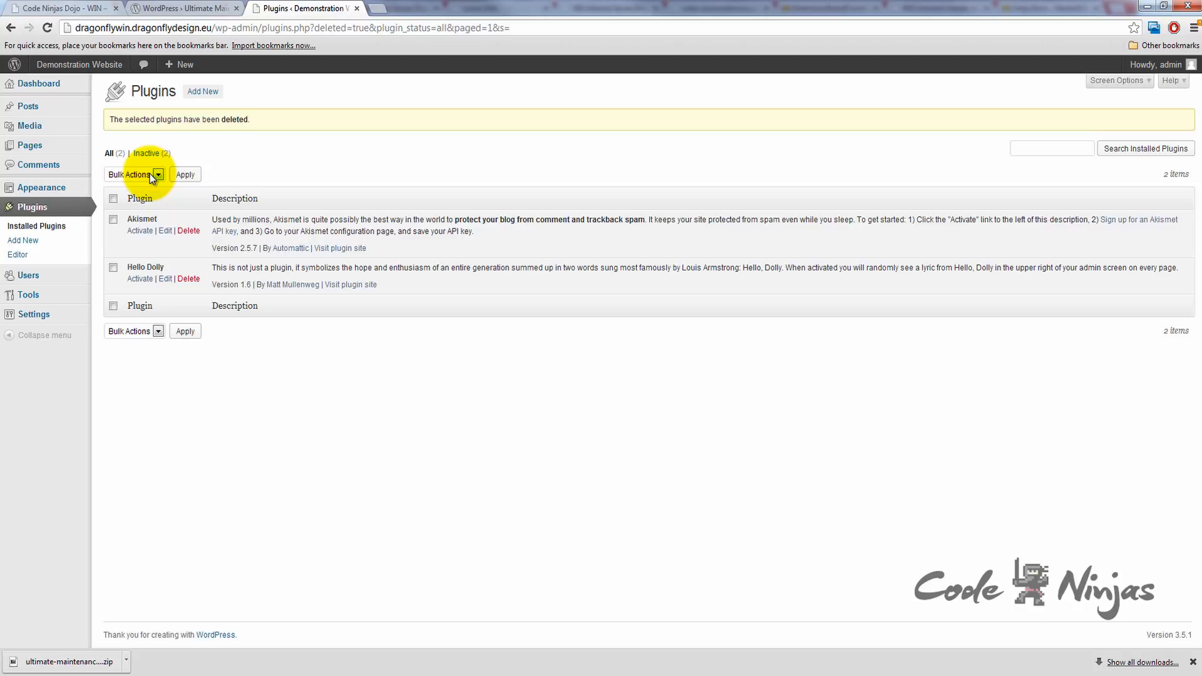
pyautogui.moveTo(68, 239)
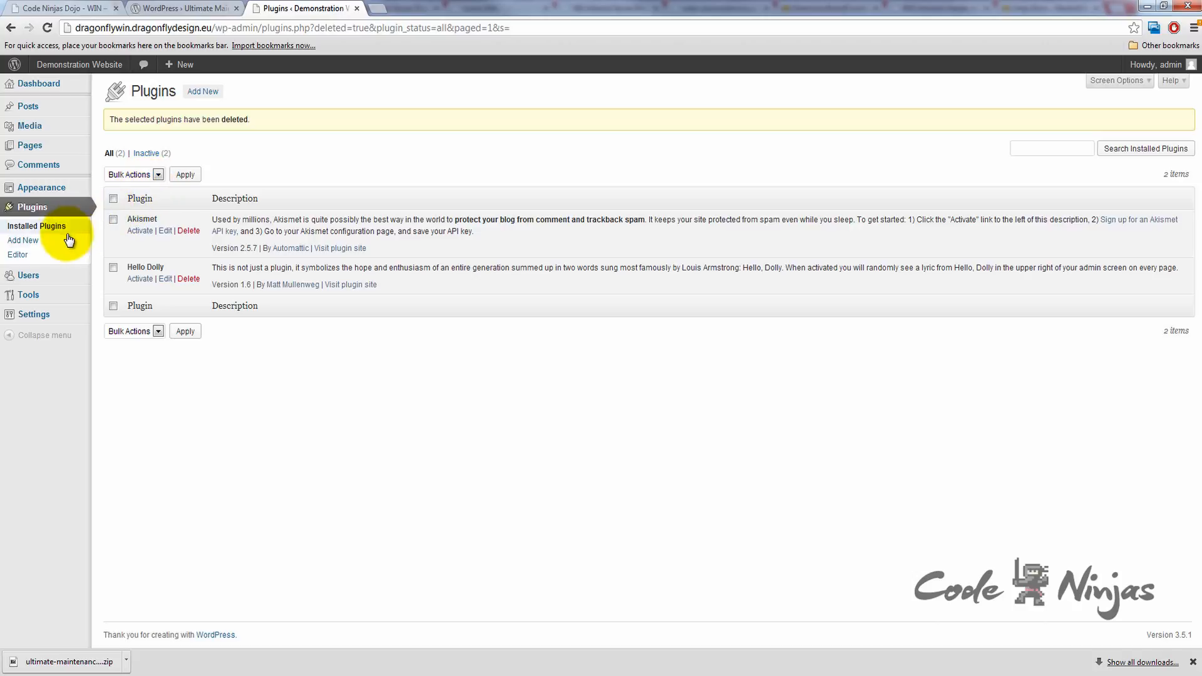
# Search Add New plugins for 'Ultimate Maintenance Mode'
pyautogui.click(23, 240)
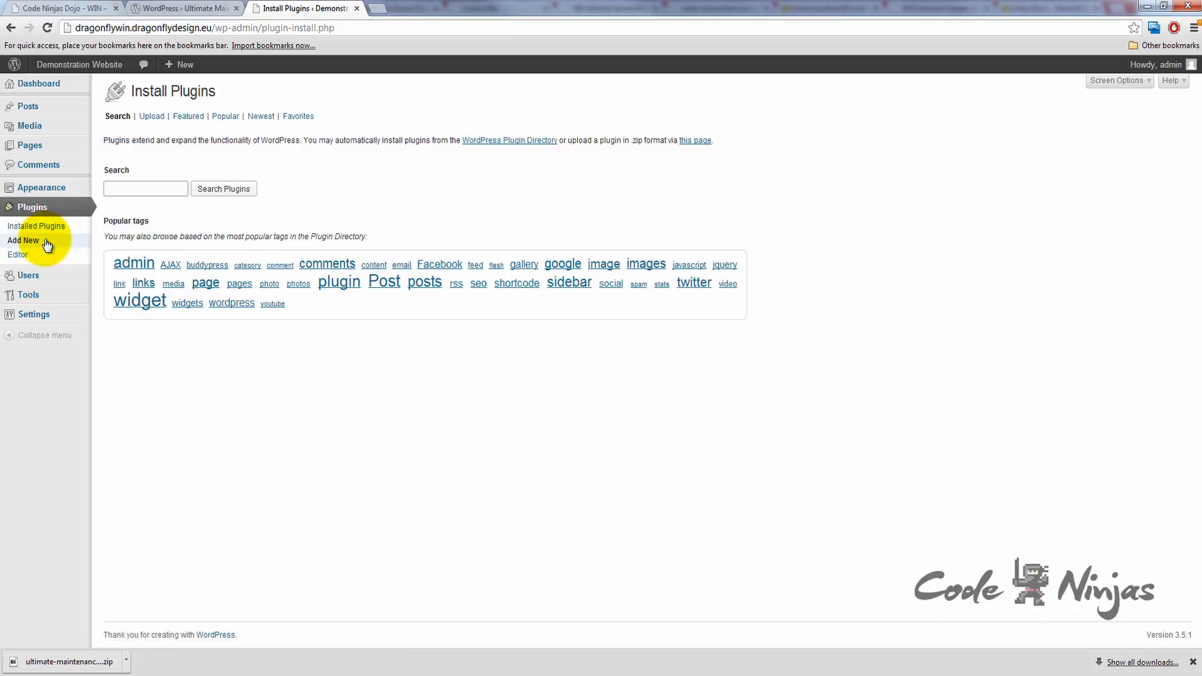
pyautogui.moveTo(145, 188)
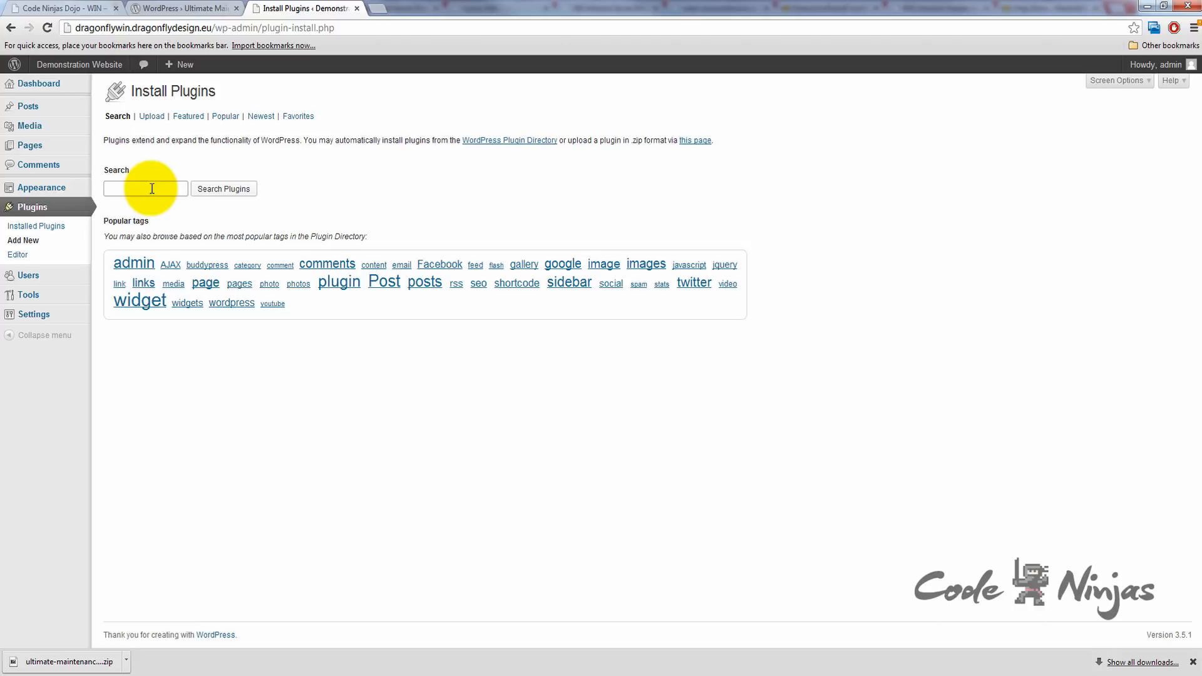
pyautogui.click(144, 188)
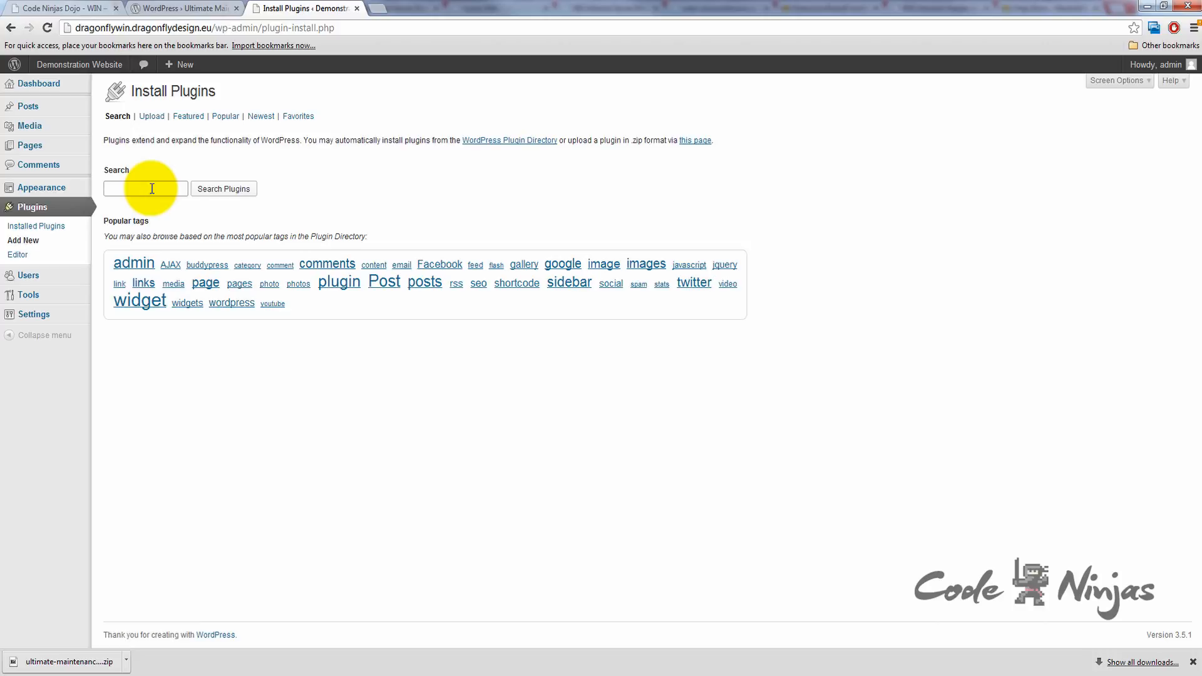
pyautogui.write('Ultimate Mainten')
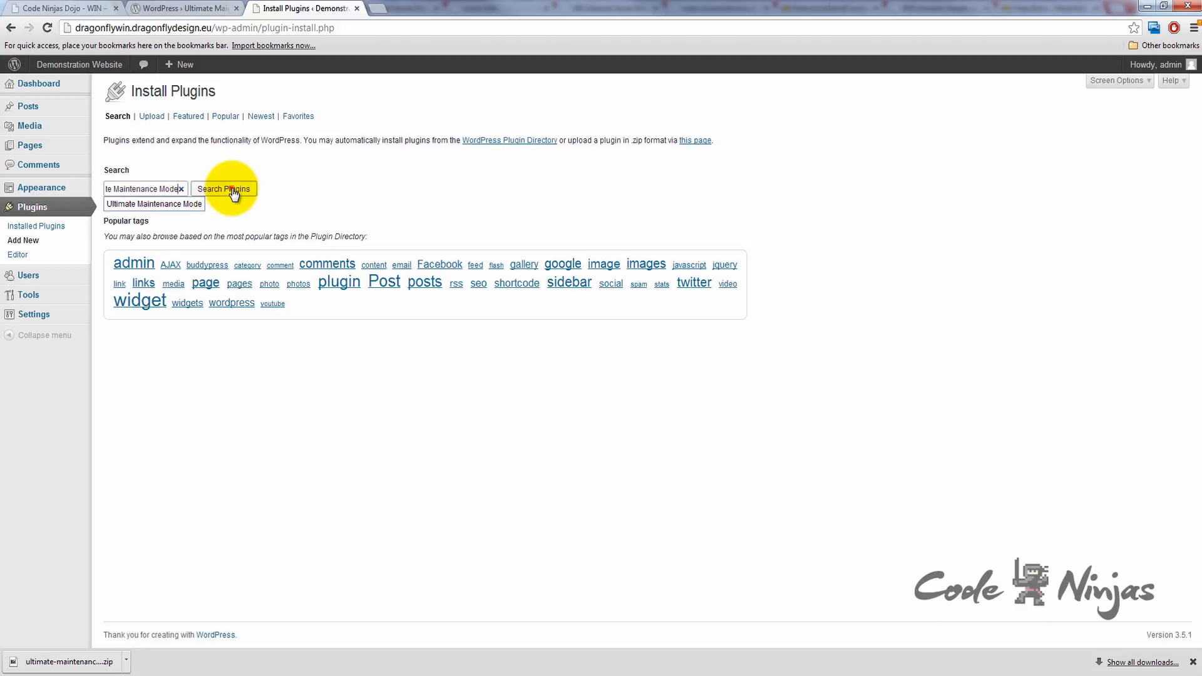
pyautogui.click(223, 189)
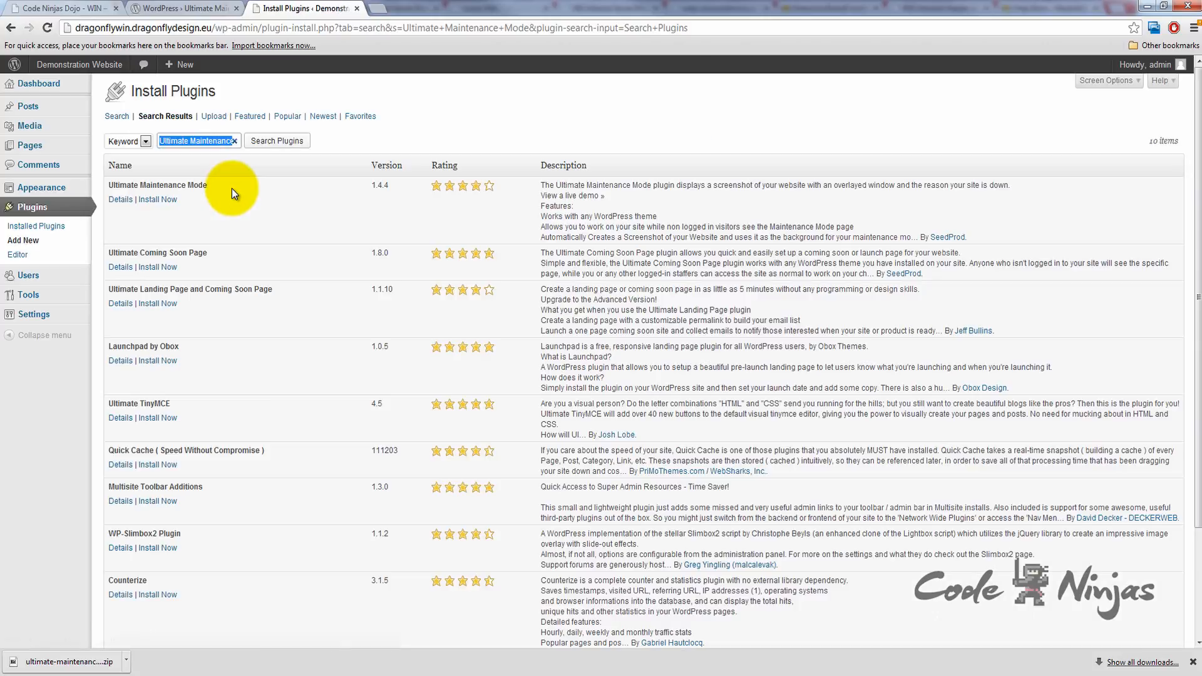
# Install the Ultimate Maintenance Mode search result and confirm the installation
pyautogui.doubleClick(158, 185)
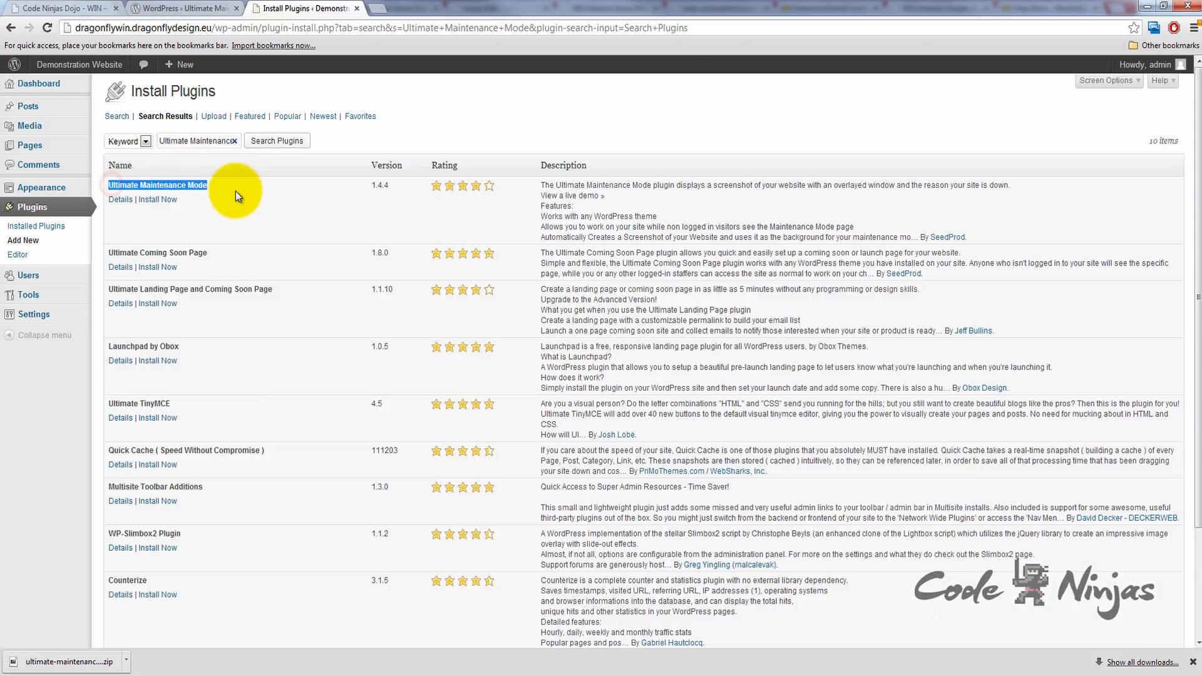
pyautogui.click(156, 199)
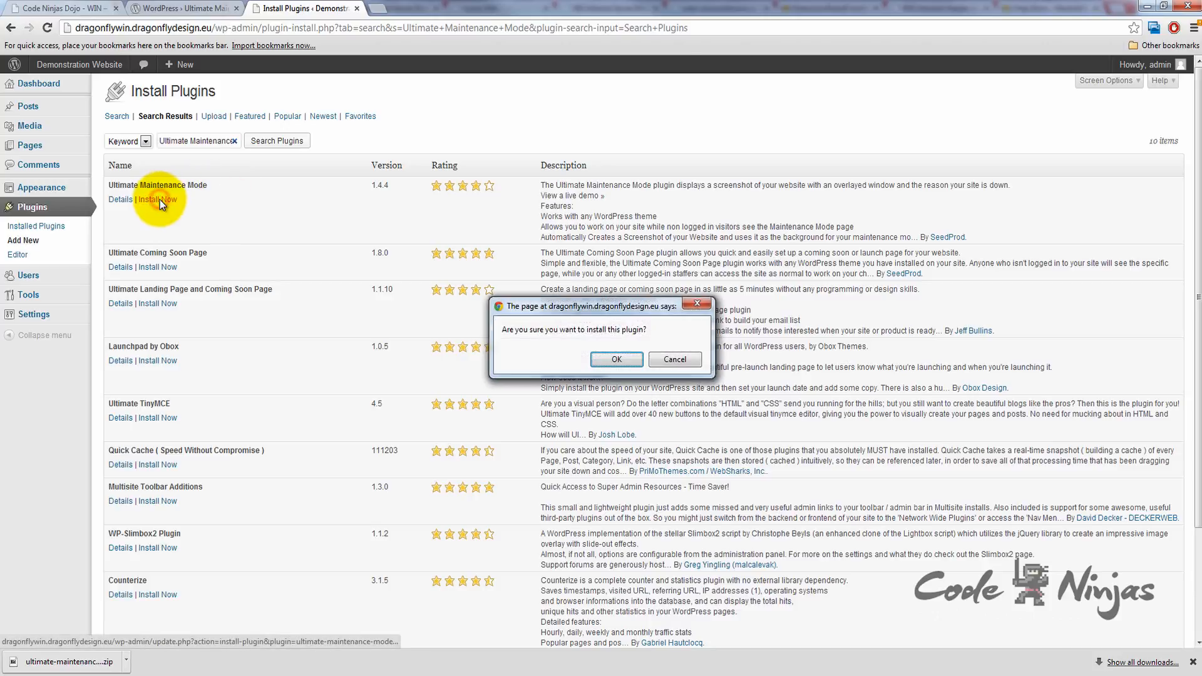
pyautogui.moveTo(615, 358)
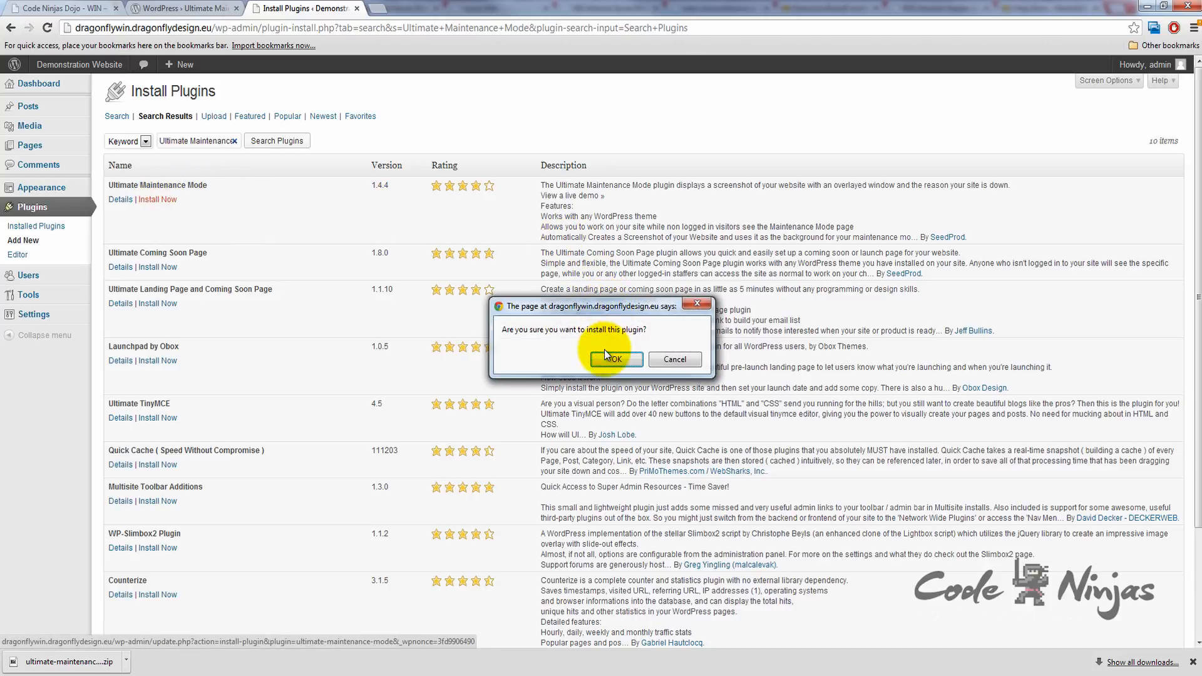
pyautogui.click(615, 359)
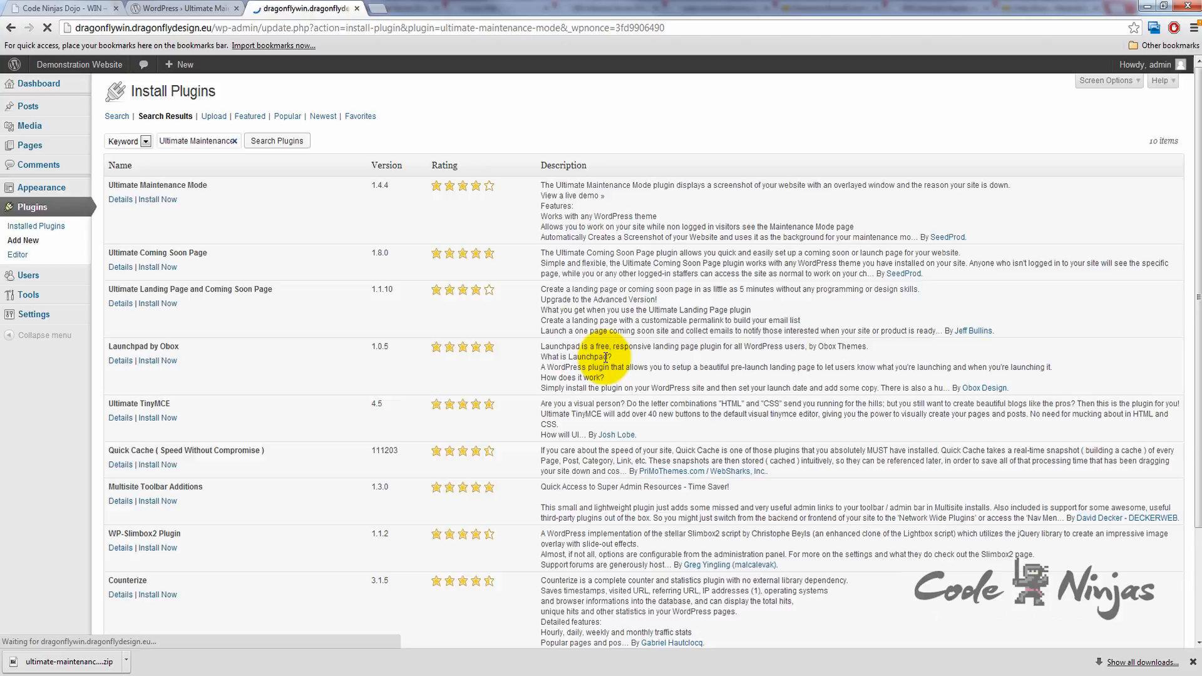
# Activate the reinstalled plugin and open Settings > Maintenance Mode
pyautogui.click(157, 199)
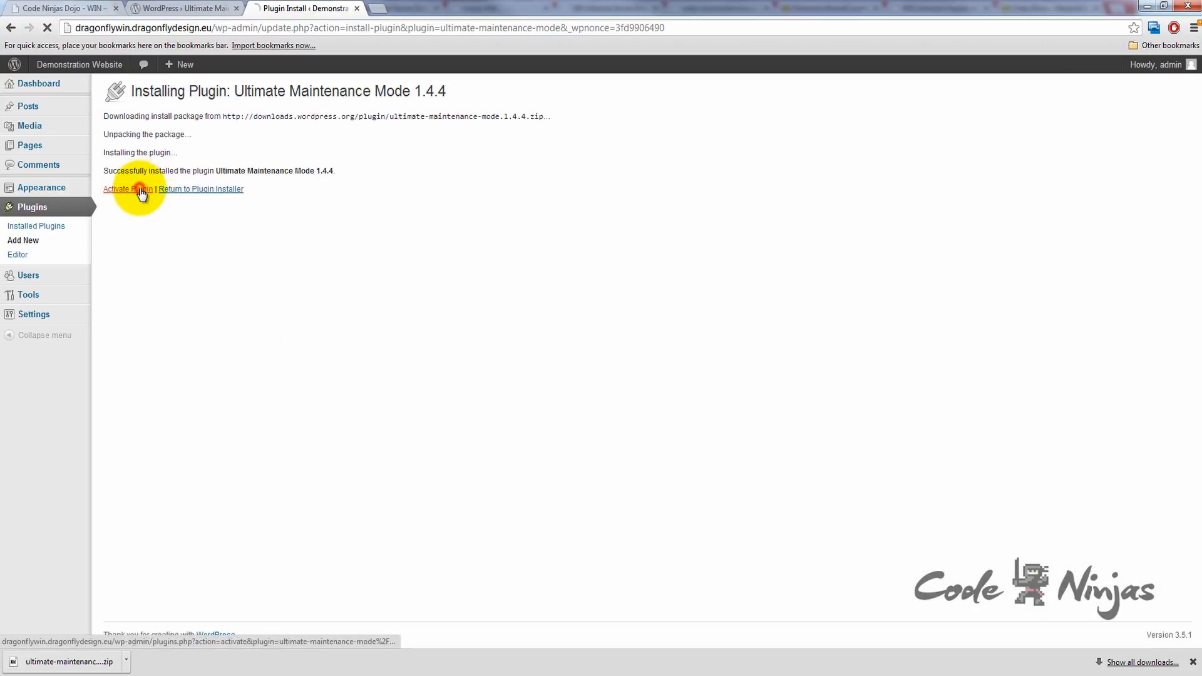
pyautogui.click(126, 189)
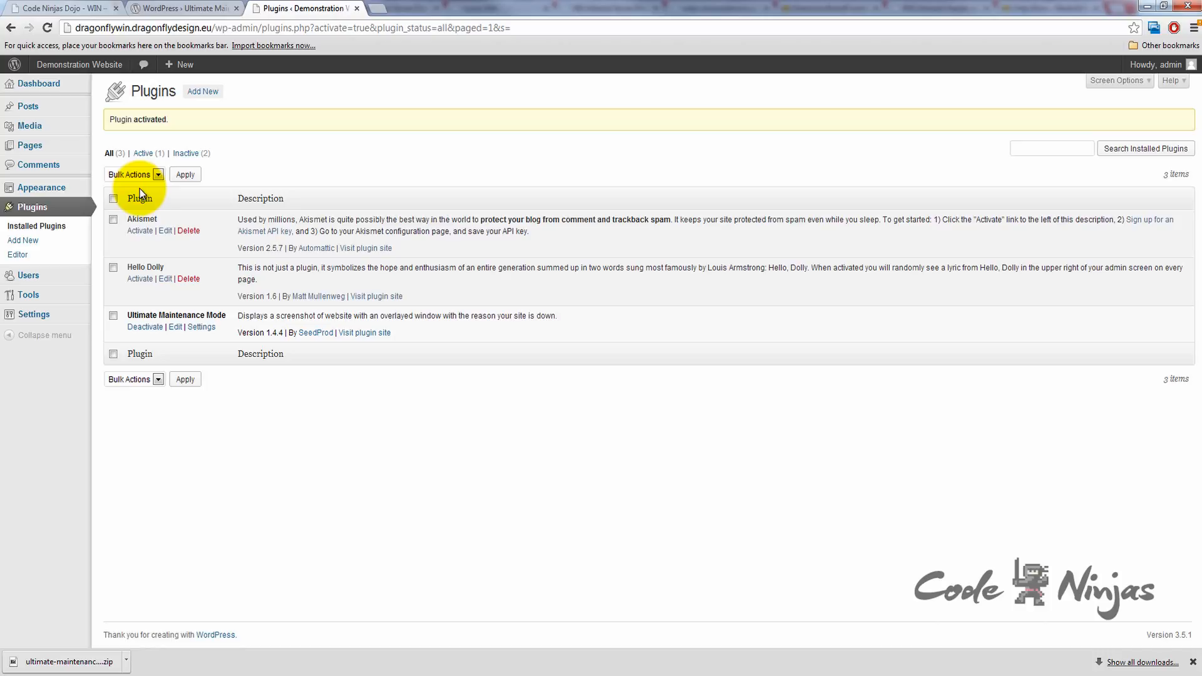
pyautogui.moveTo(201, 327)
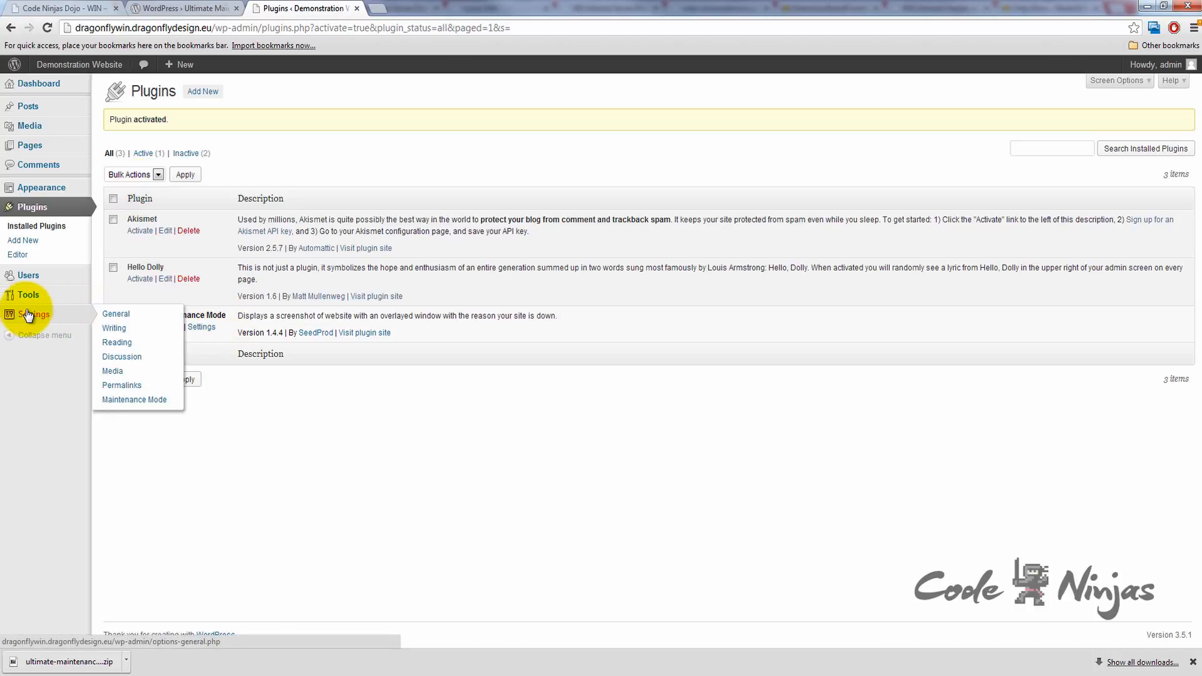
pyautogui.moveTo(133, 399)
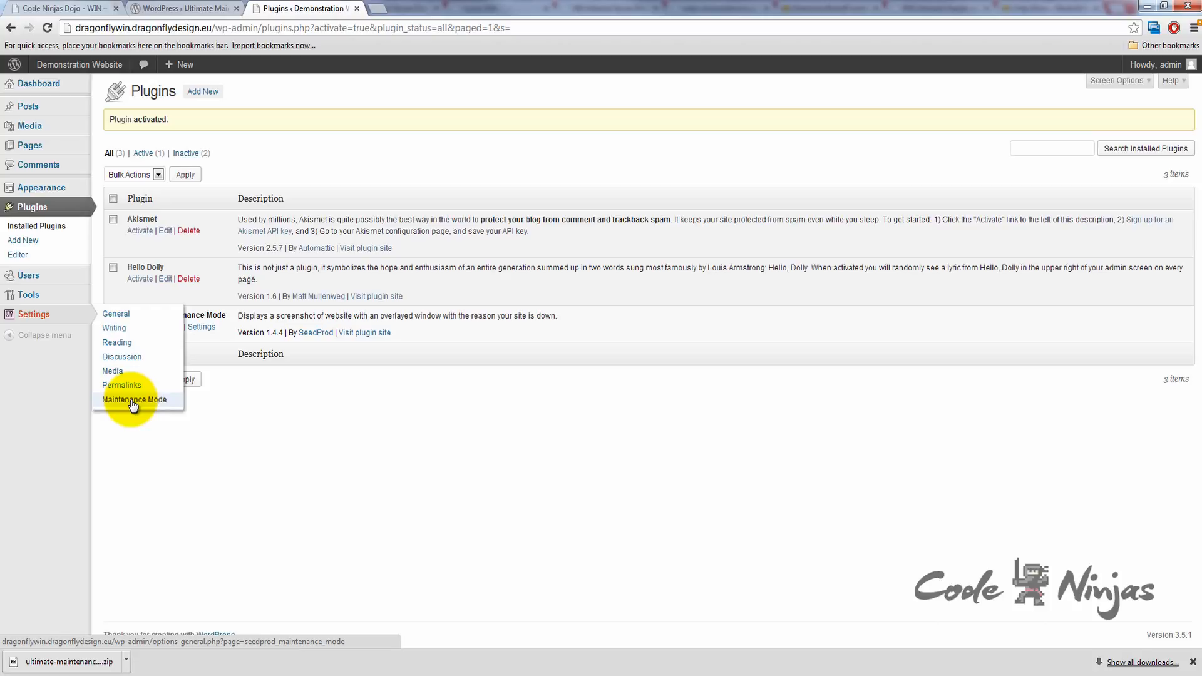
pyautogui.click(133, 399)
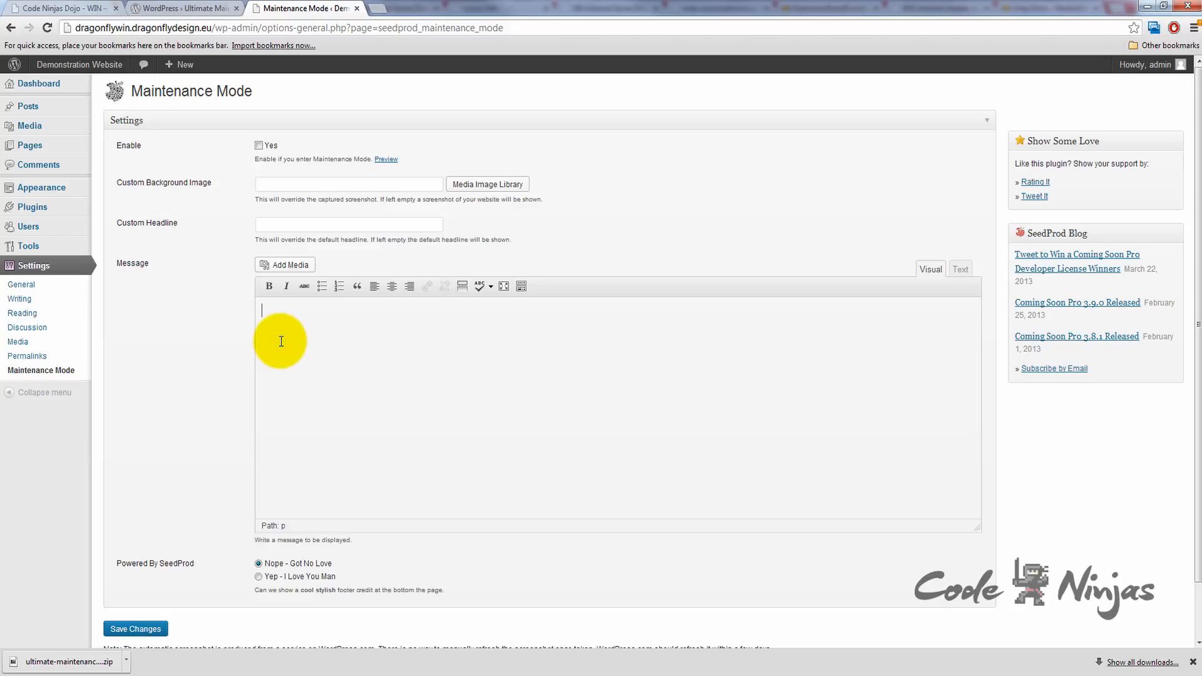
pyautogui.moveTo(38, 282)
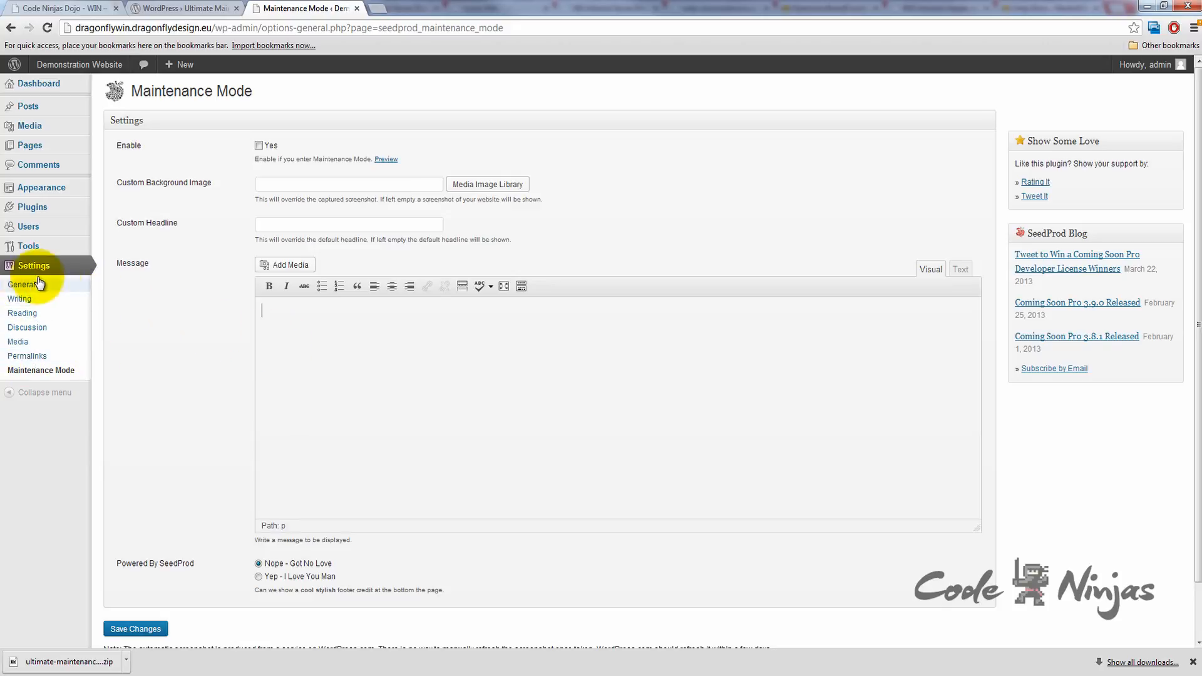
pyautogui.moveTo(131, 331)
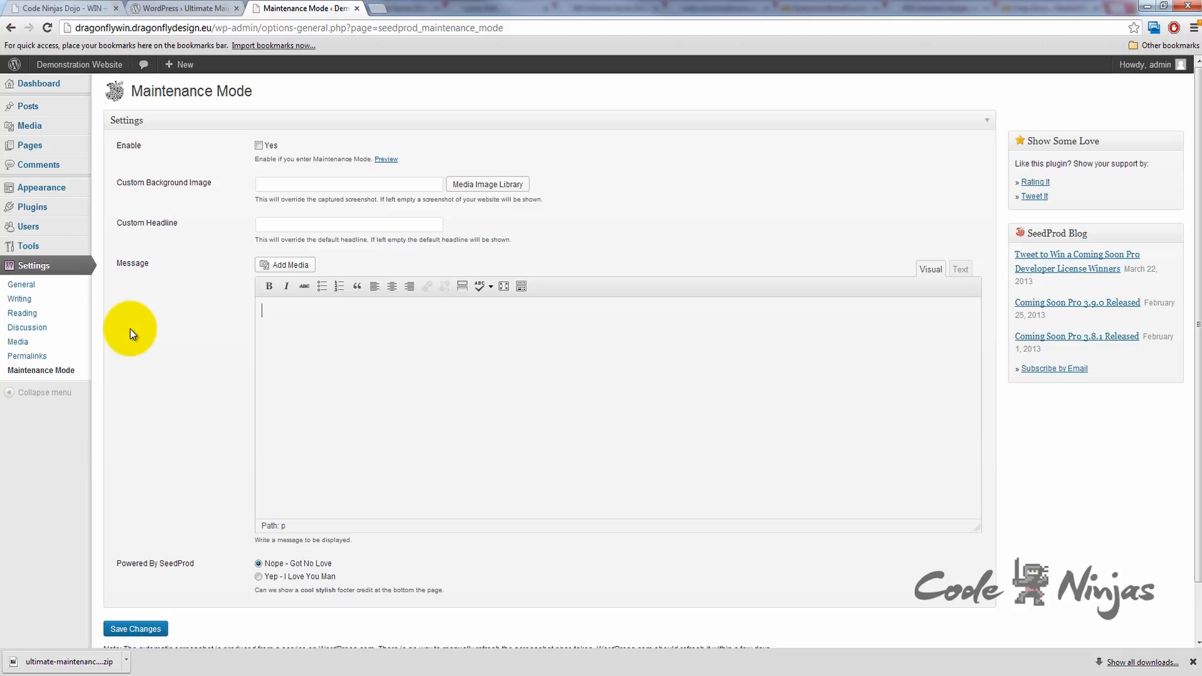
# Scroll the Code Ninjas Dojo tutorial to 'Where else can I find plugins?' and open WPML
pyautogui.click(58, 8)
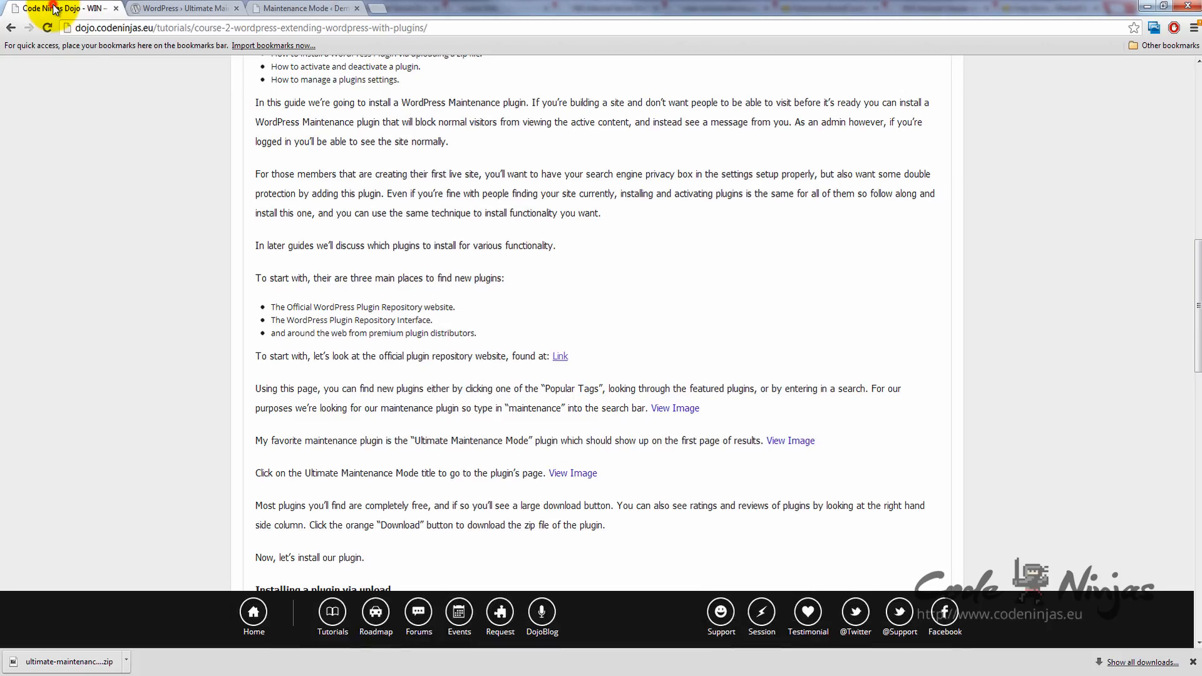
pyautogui.scroll(-3)
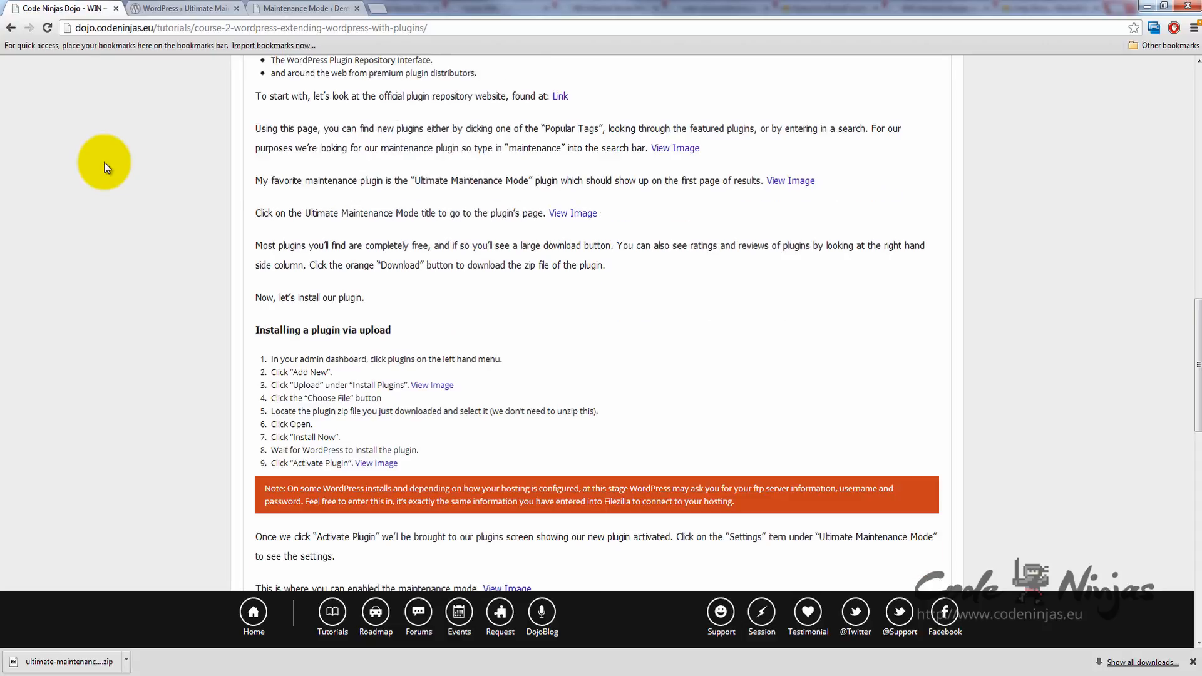
pyautogui.scroll(-3)
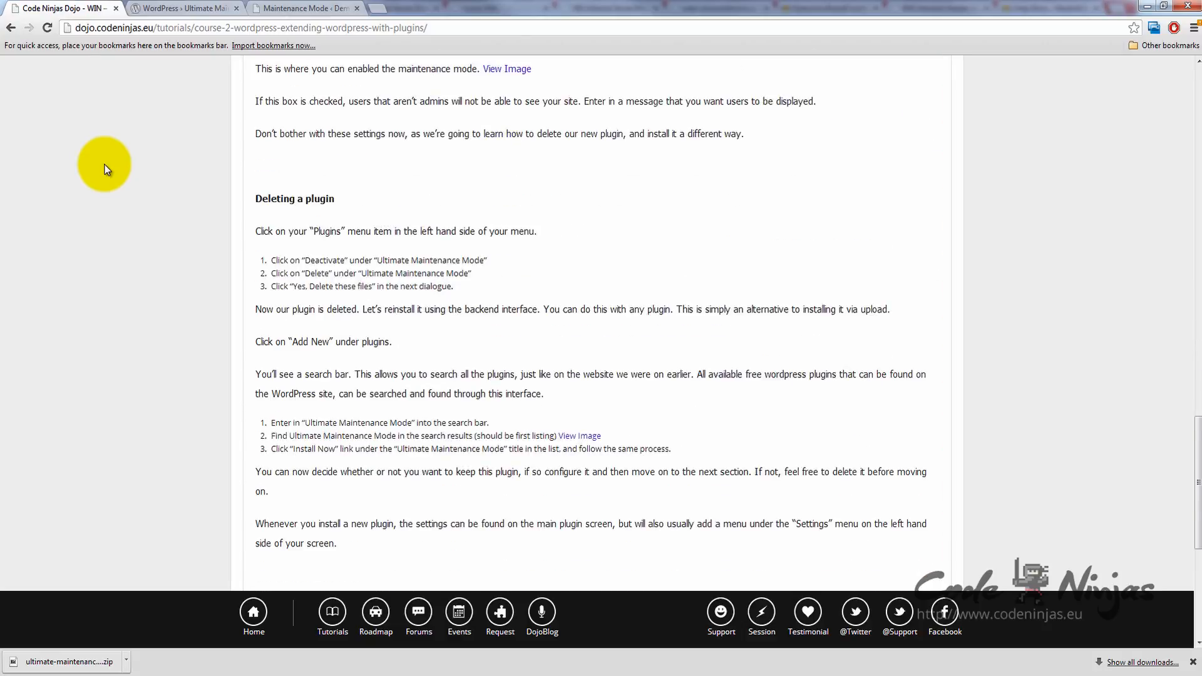
pyautogui.scroll(-3)
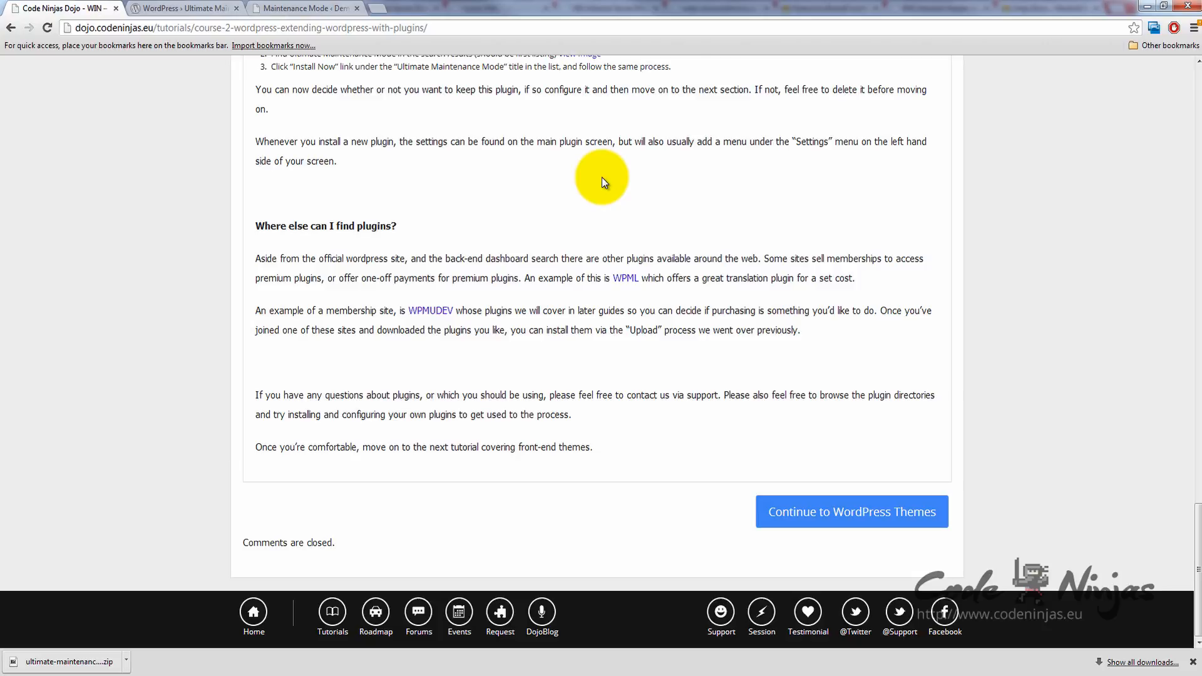
pyautogui.moveTo(619, 277)
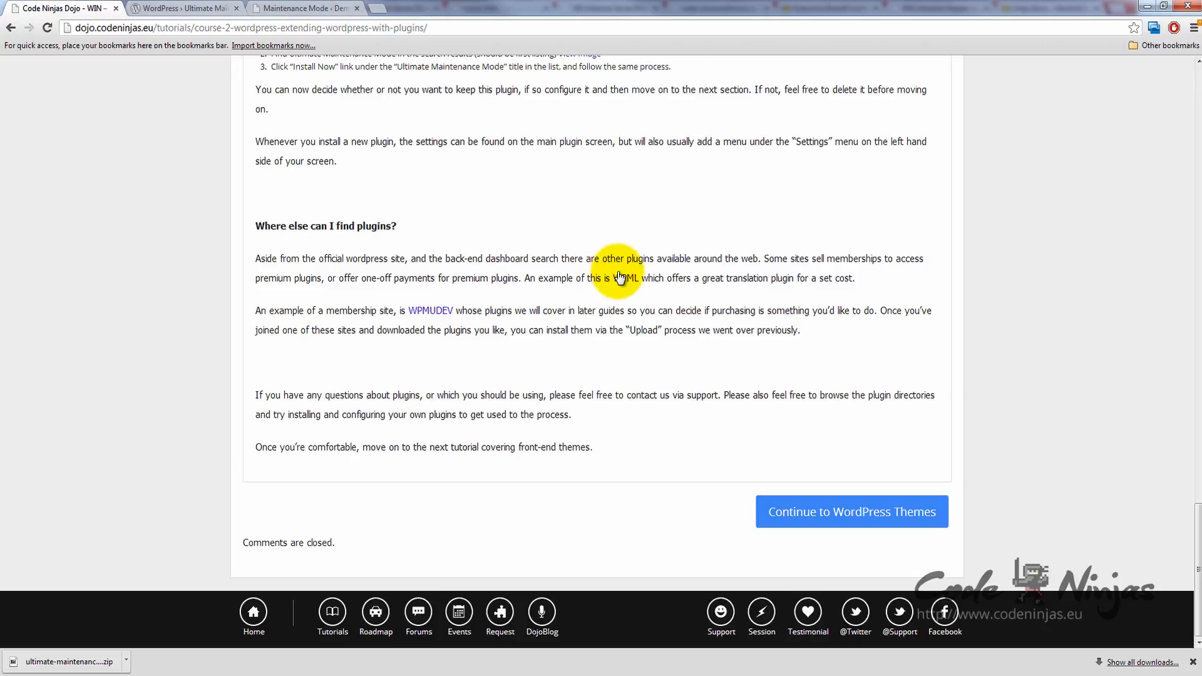
pyautogui.click(626, 277)
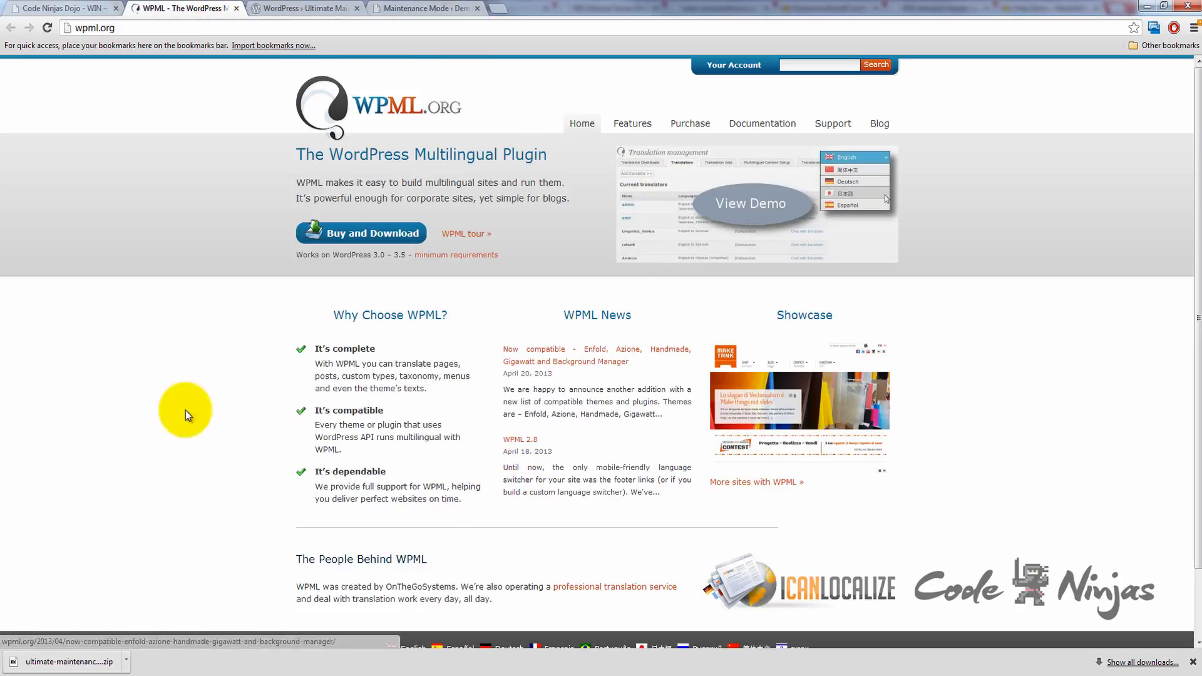
pyautogui.moveTo(54, 8)
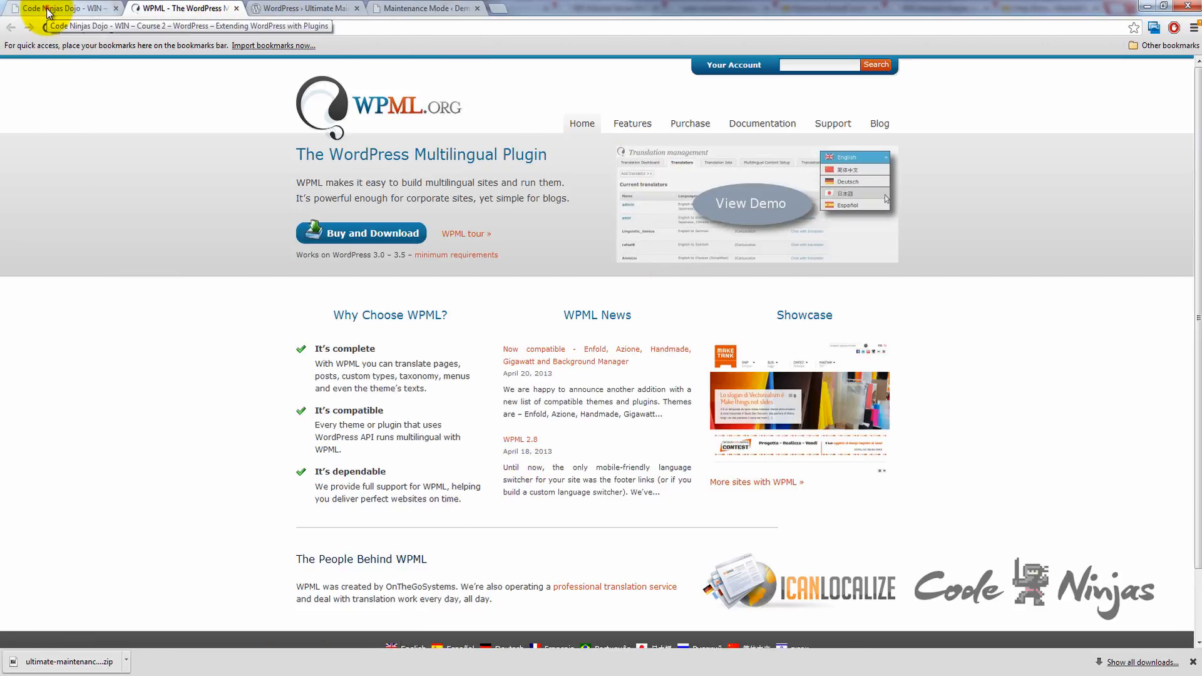
# Open the WPMUDEV site in a new tab and return to the tutorial tab
pyautogui.rightClick(417, 311)
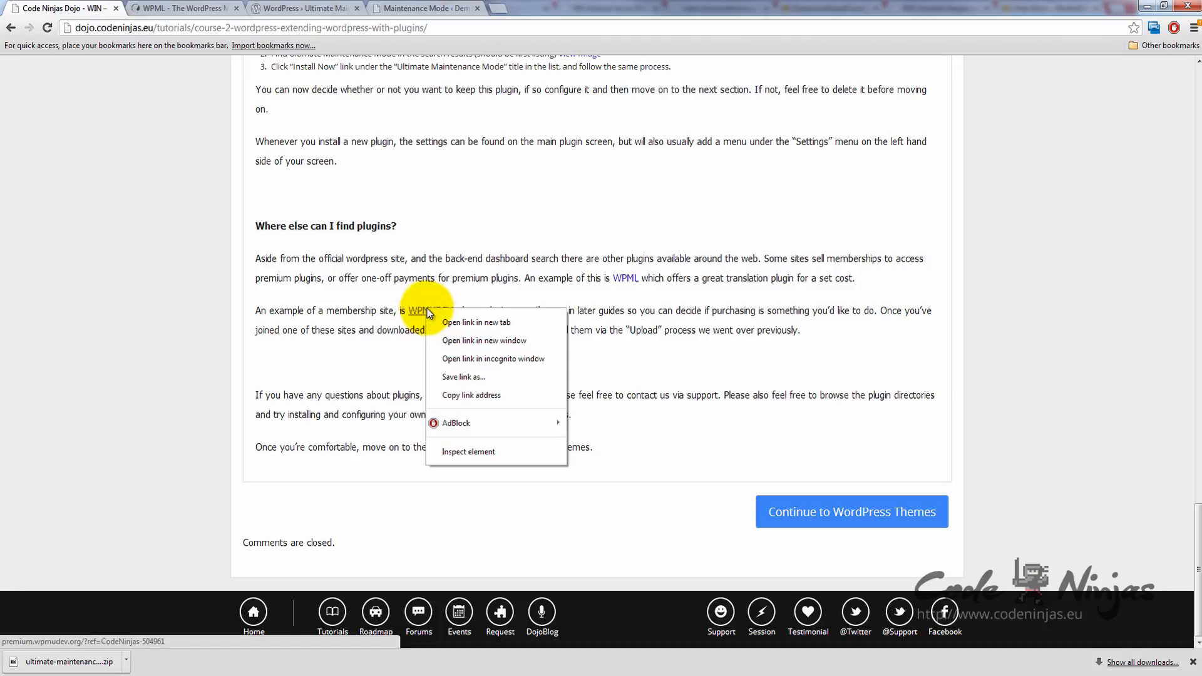
pyautogui.click(475, 321)
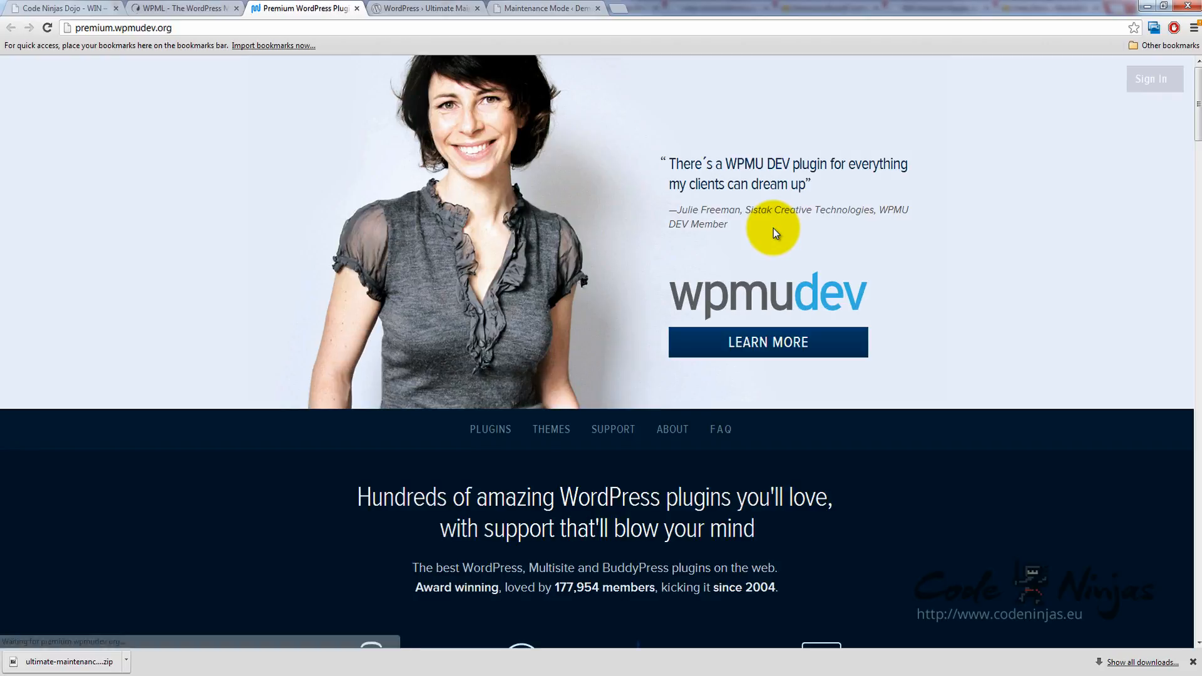
pyautogui.moveTo(69, 23)
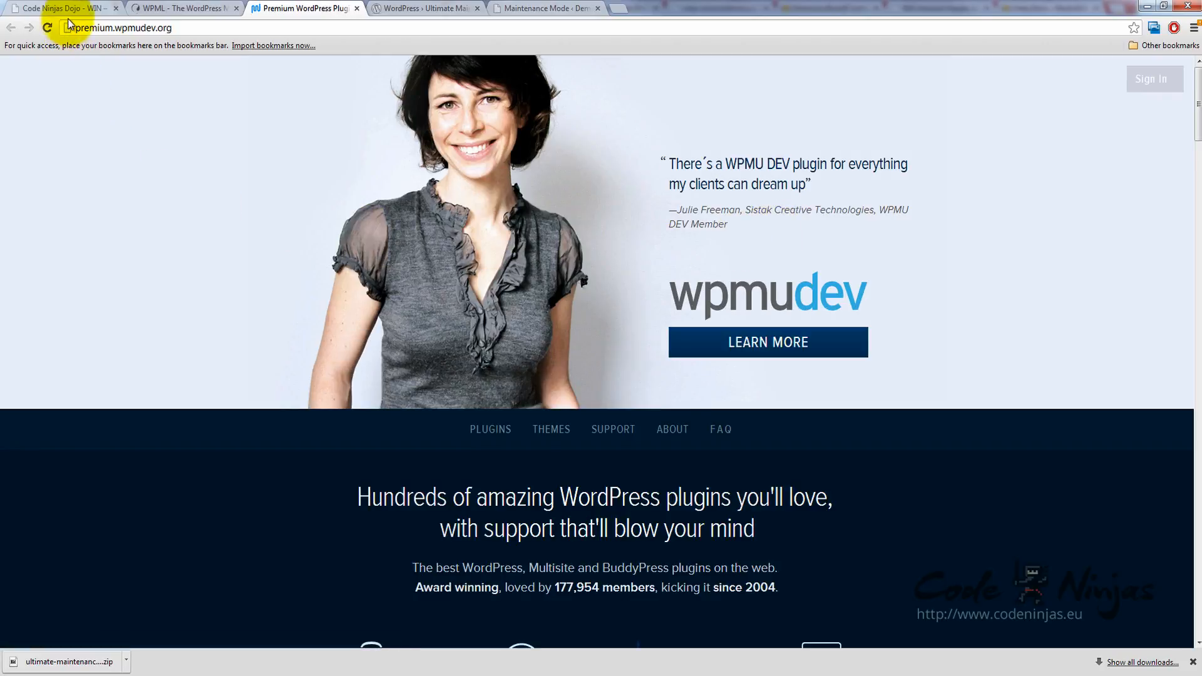
pyautogui.click(57, 8)
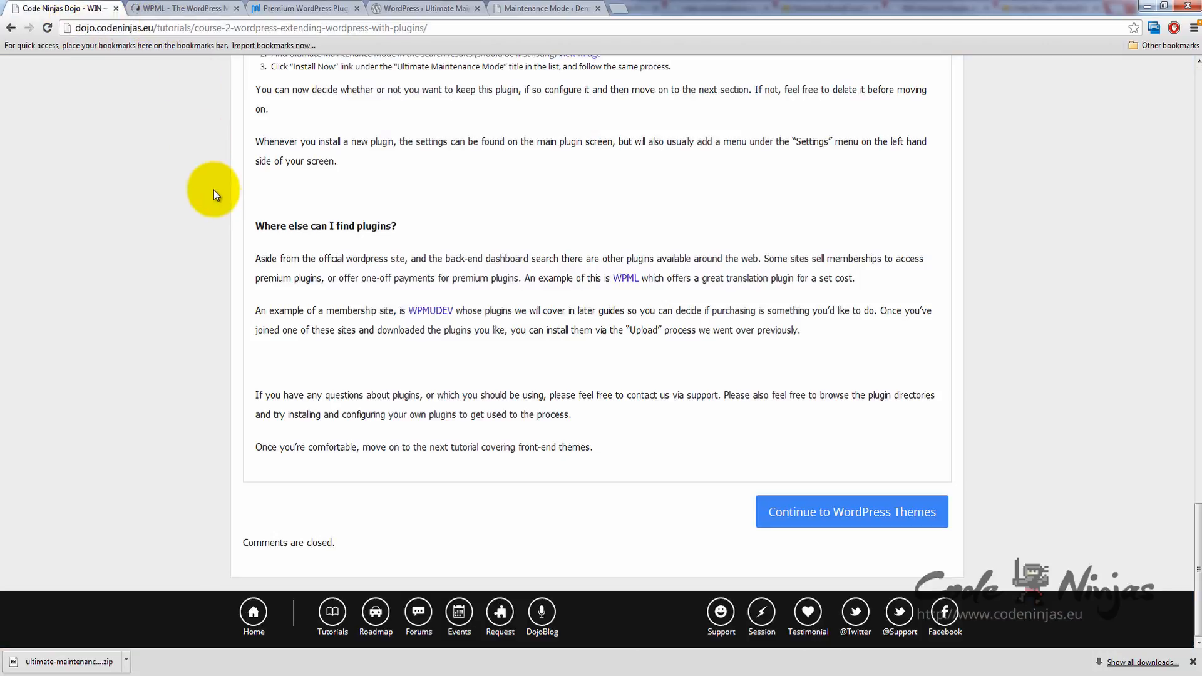
pyautogui.moveTo(258, 213)
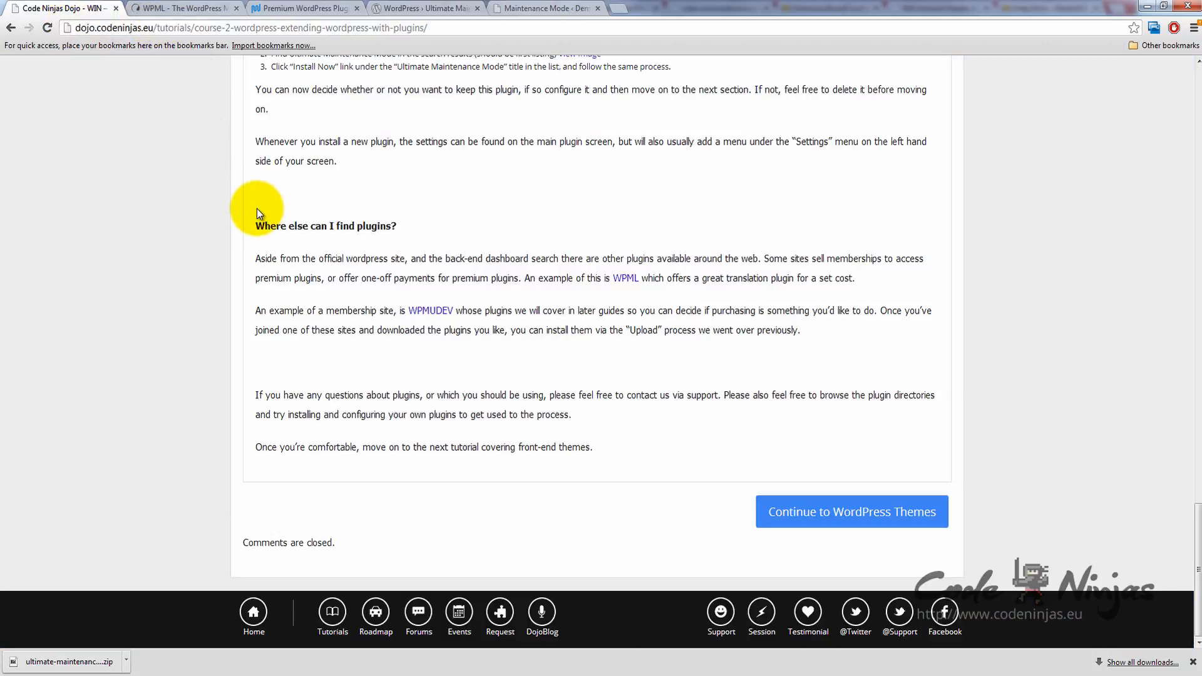